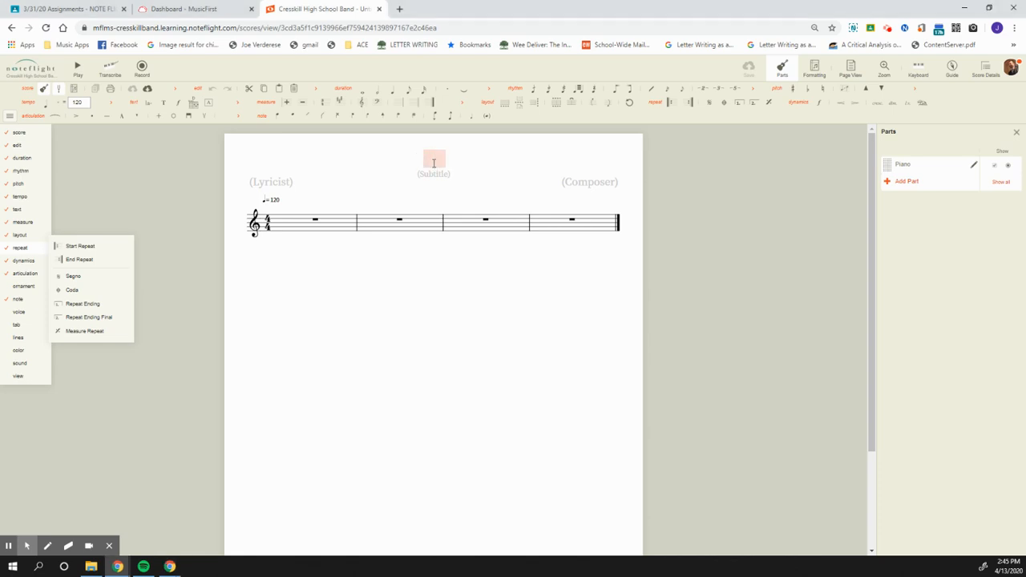
mouse_move(468, 178)
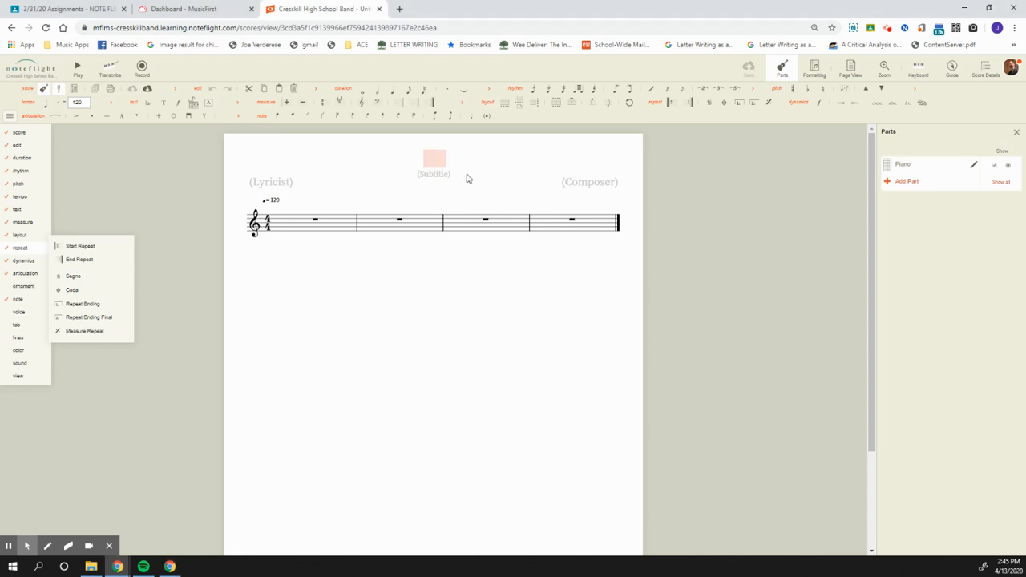
- Title the score "8 Measure Melody" and begin the composer credit
text(8 Melo)
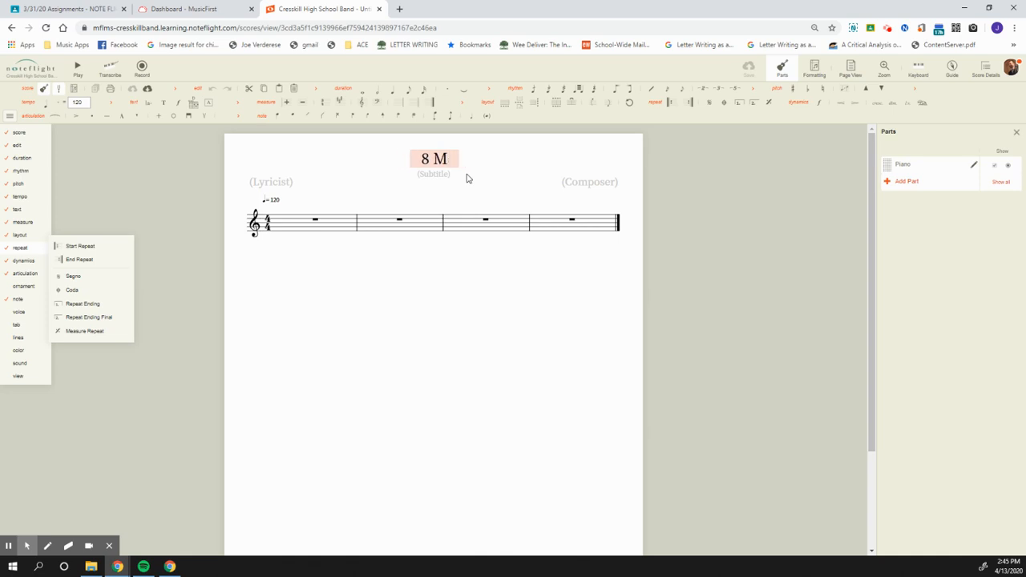
text(easure Melody)
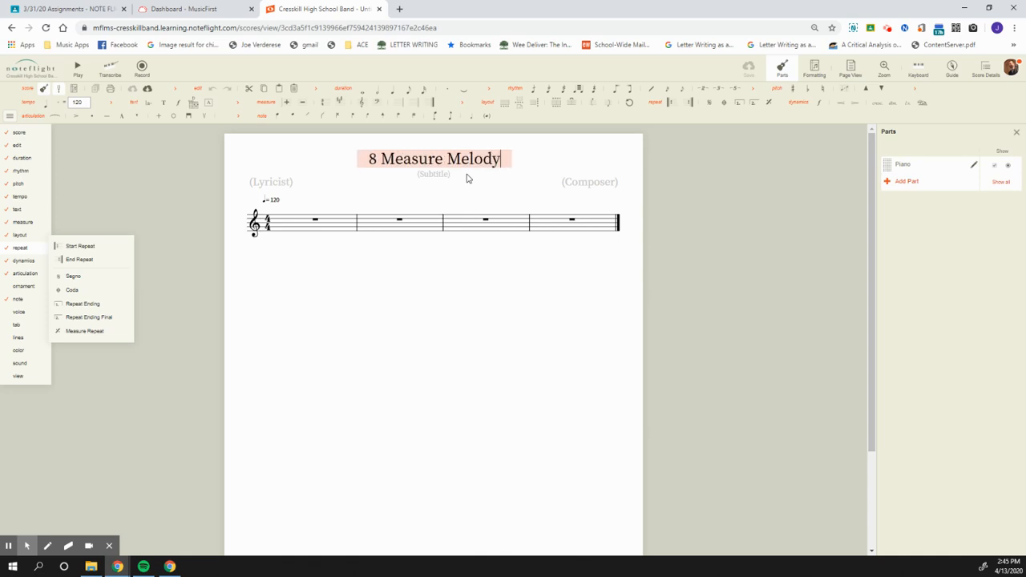
click(589, 182)
text(Mr. Verderese)
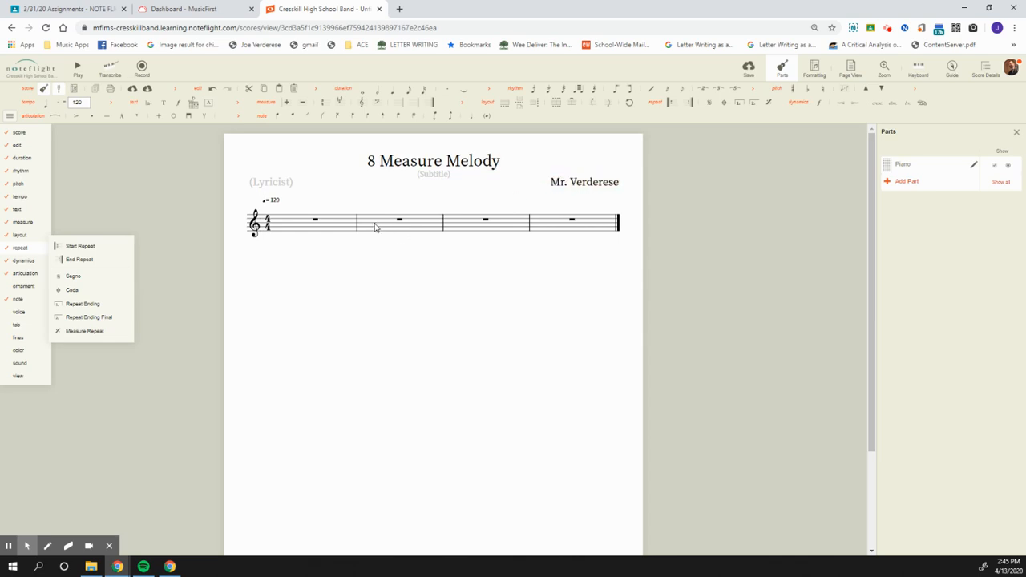
mouse_move(394, 239)
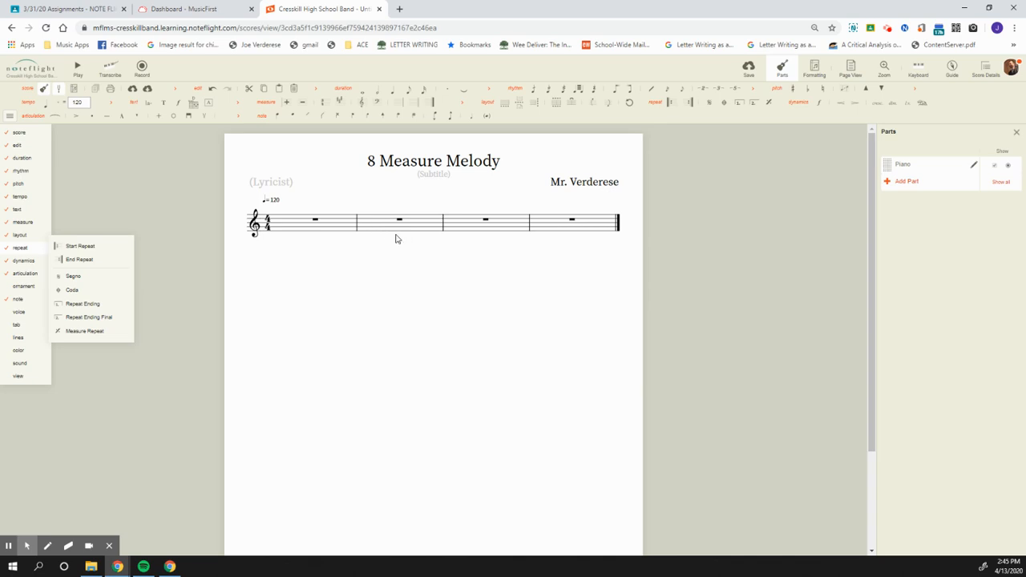
mouse_move(404, 242)
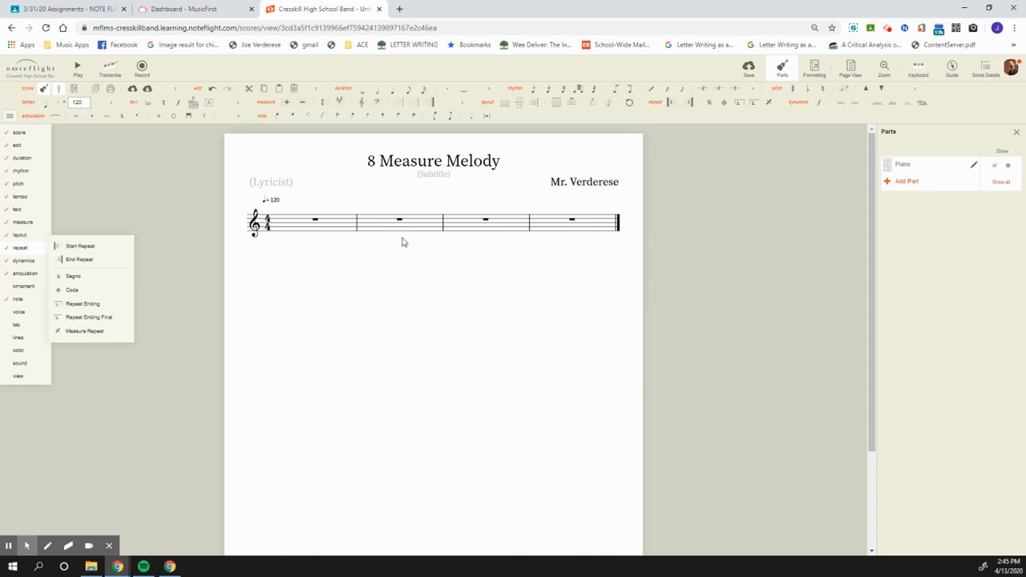
mouse_move(205, 96)
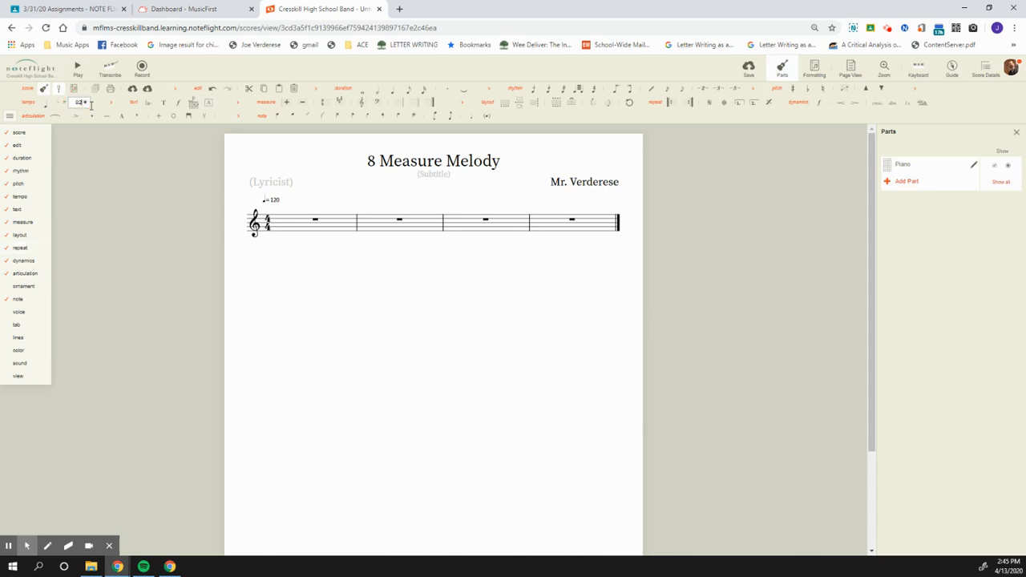
- Change the tempo marking from 120 to 92 beats per minute
text(92)
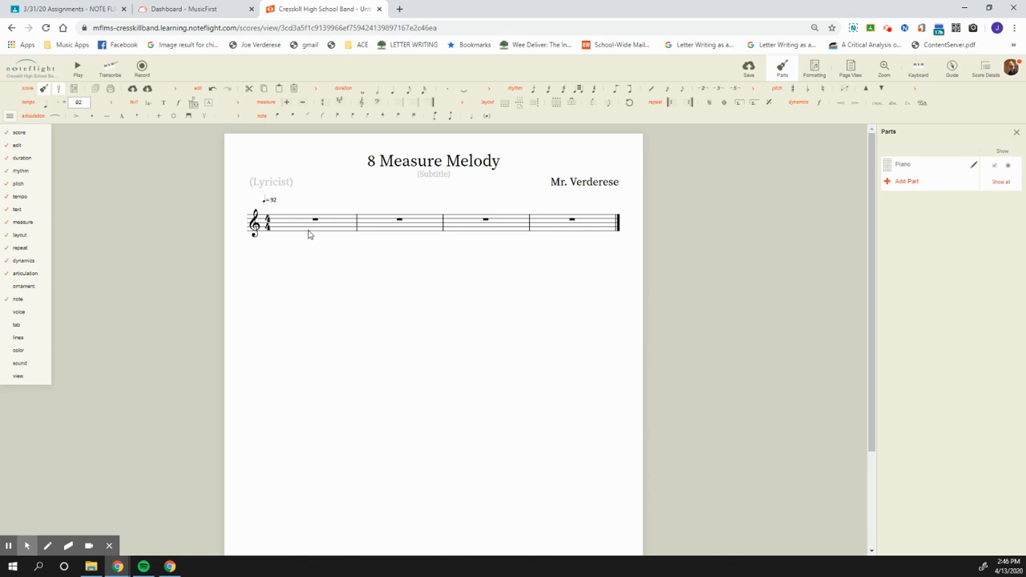
mouse_move(347, 234)
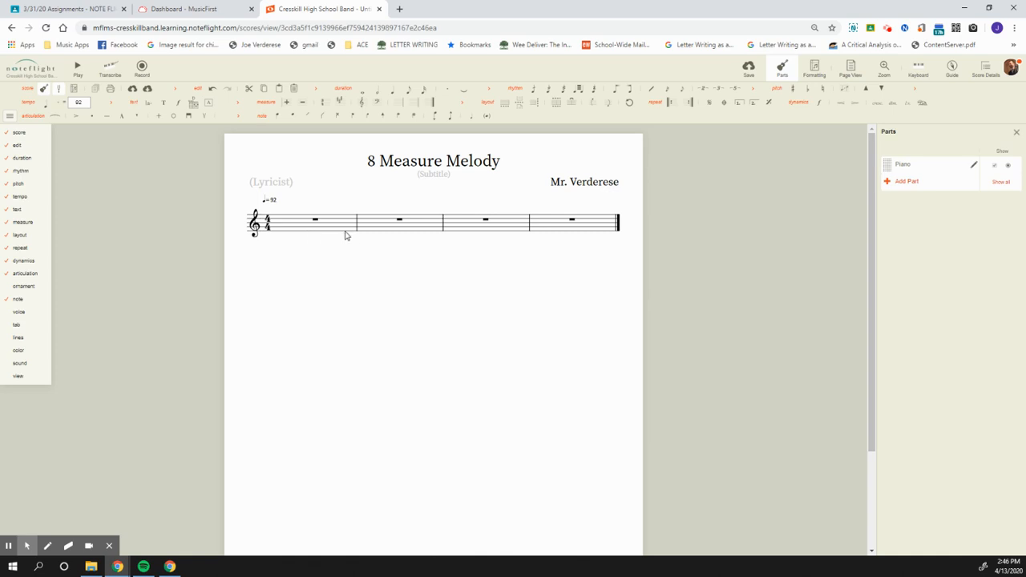
mouse_move(350, 218)
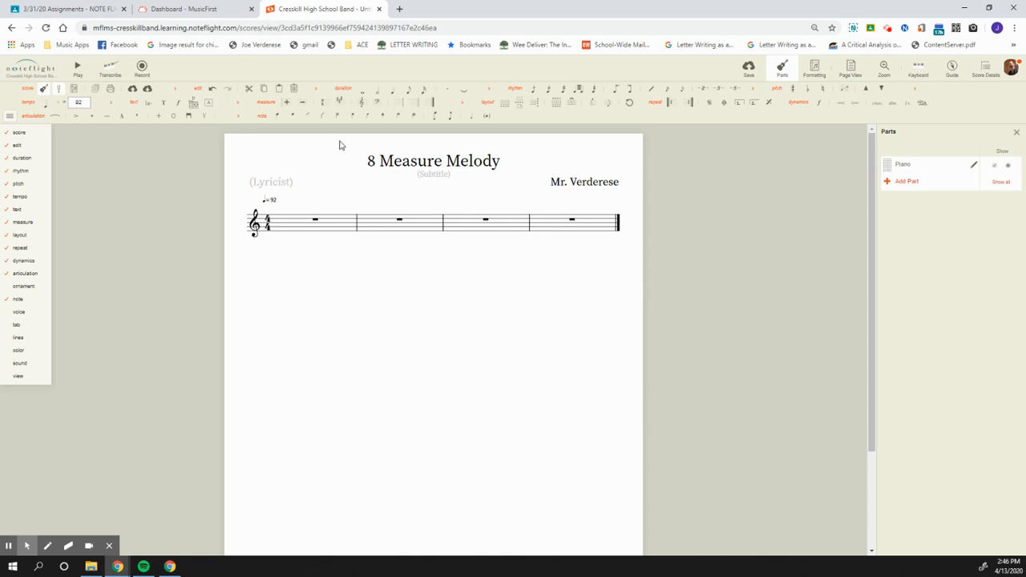
mouse_move(356, 160)
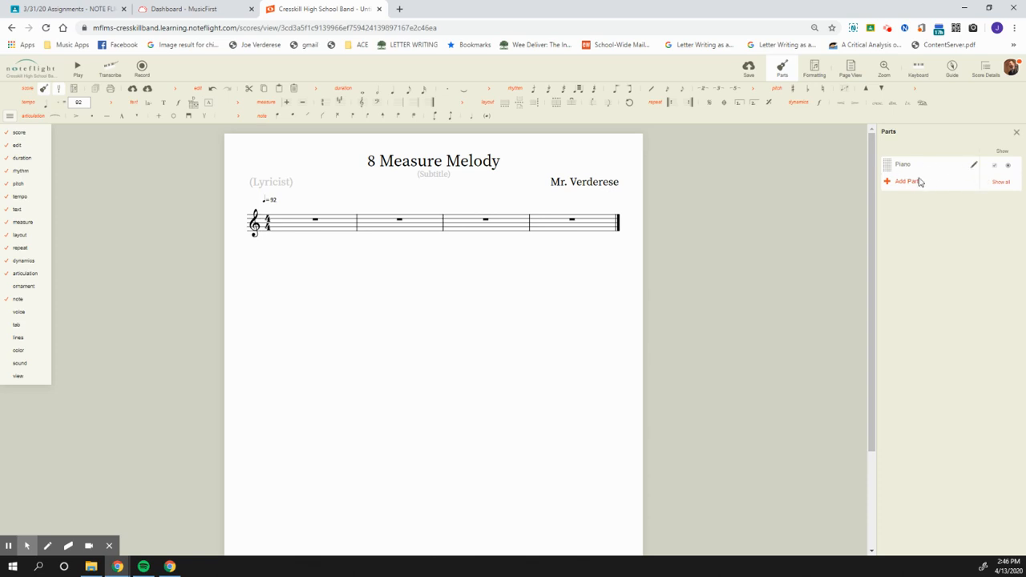
- Add an Alto Sax part from Woodwind and remove the original Piano part
click(907, 181)
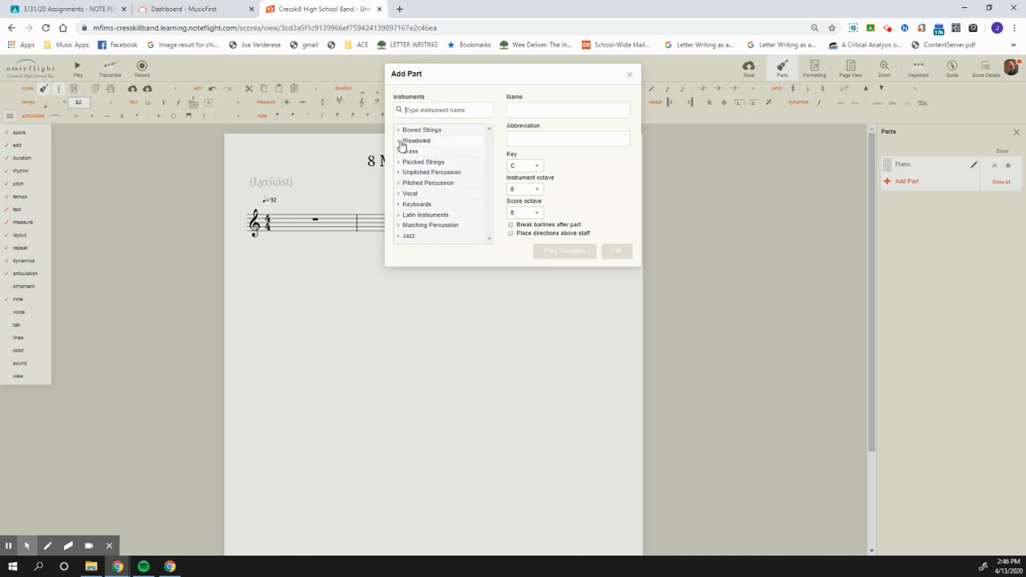
click(417, 141)
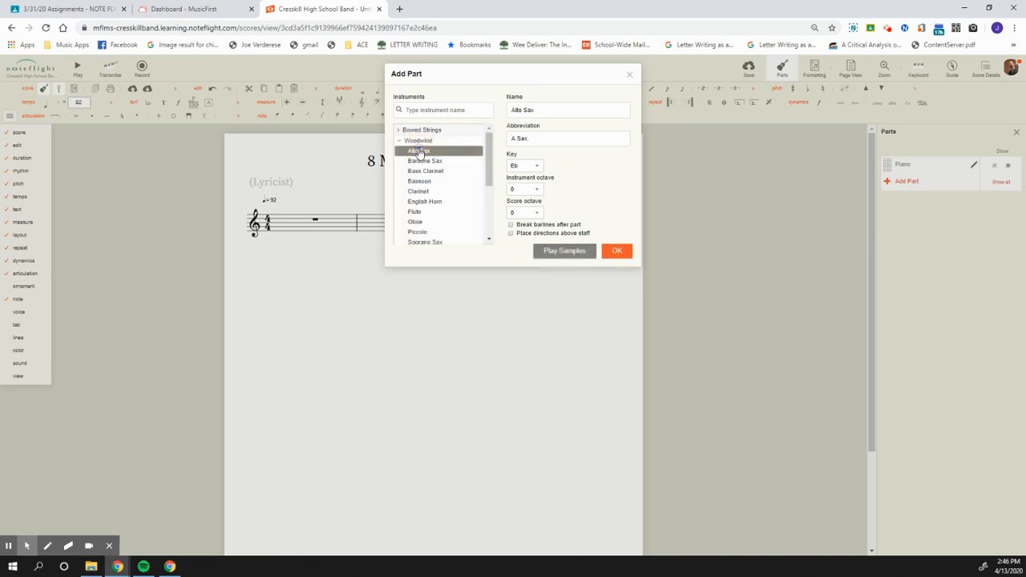
click(616, 250)
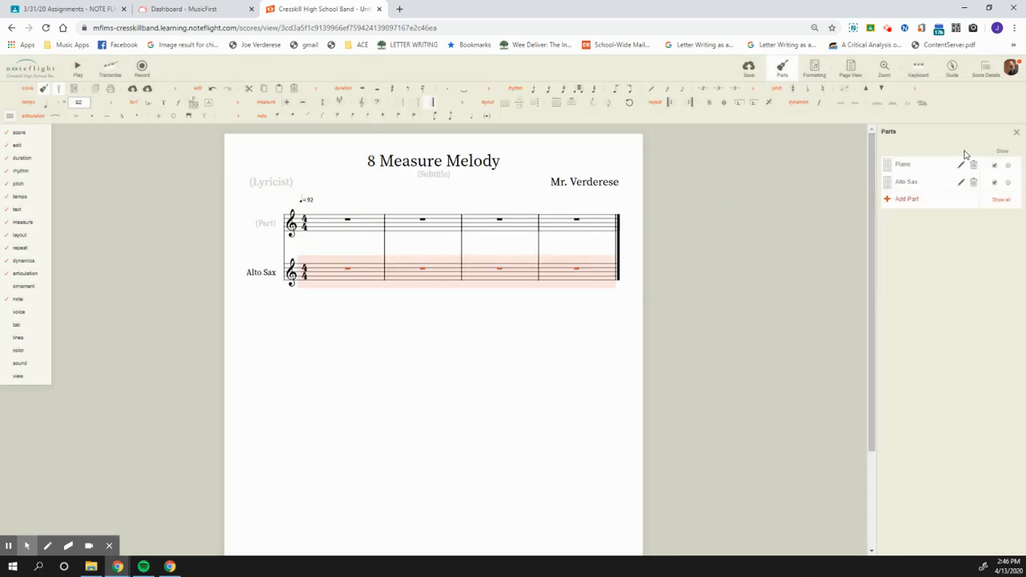
click(973, 164)
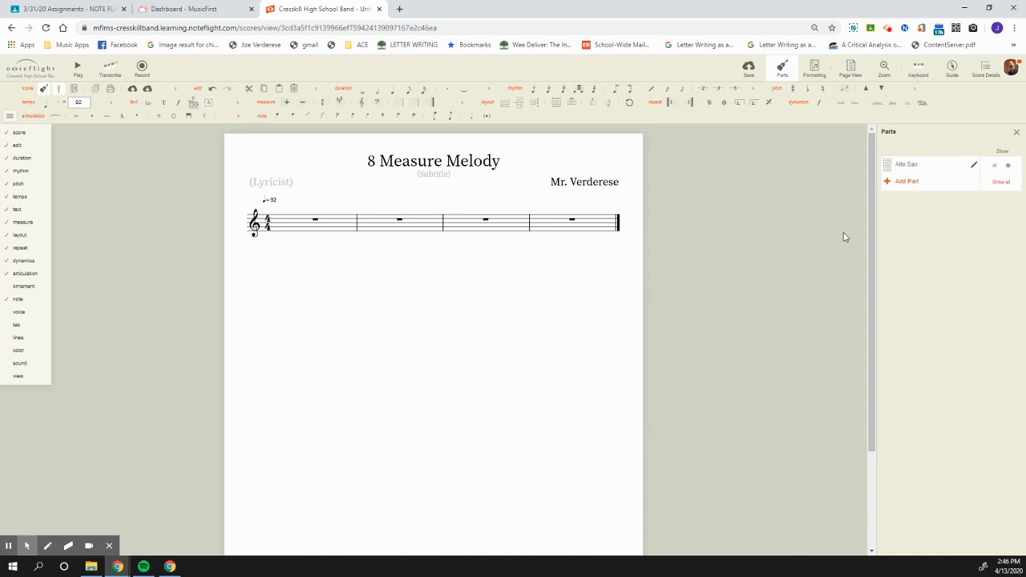
mouse_move(766, 198)
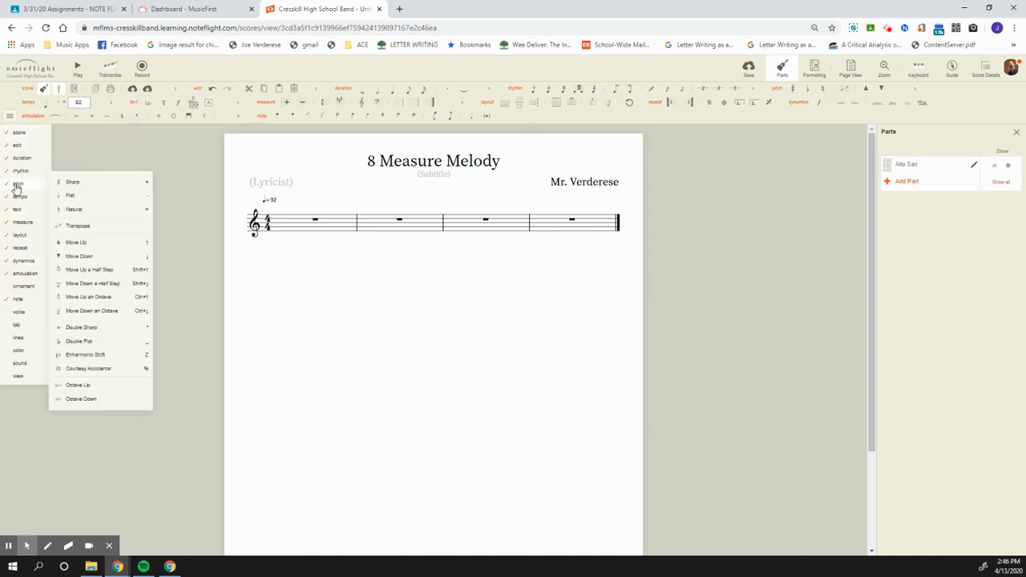
click(24, 286)
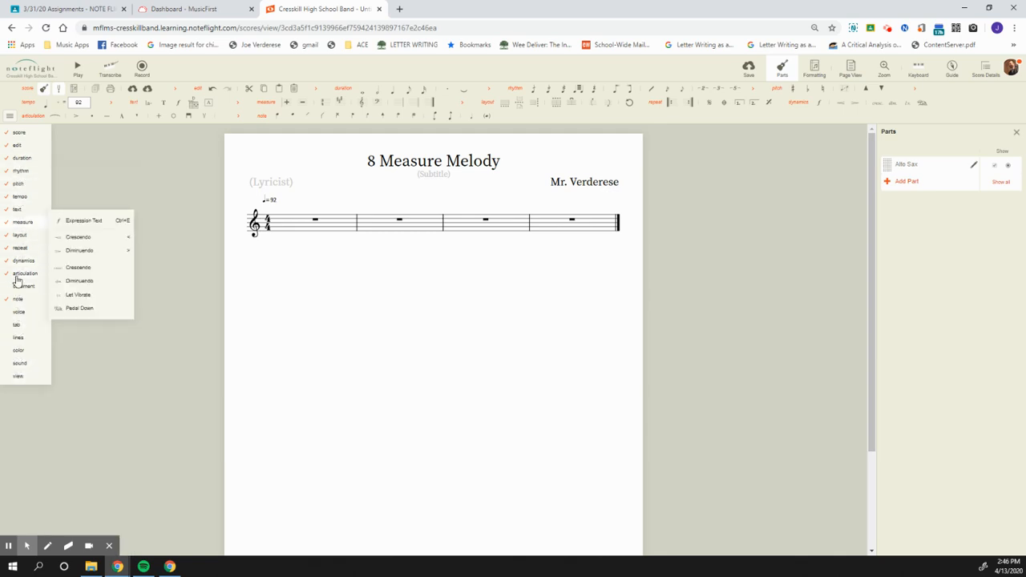
click(26, 272)
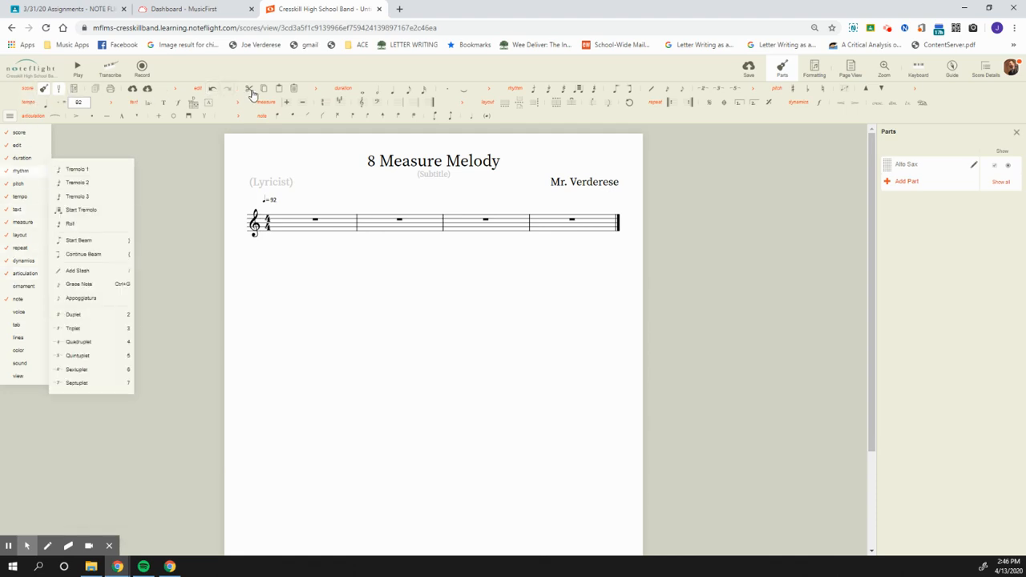
click(26, 90)
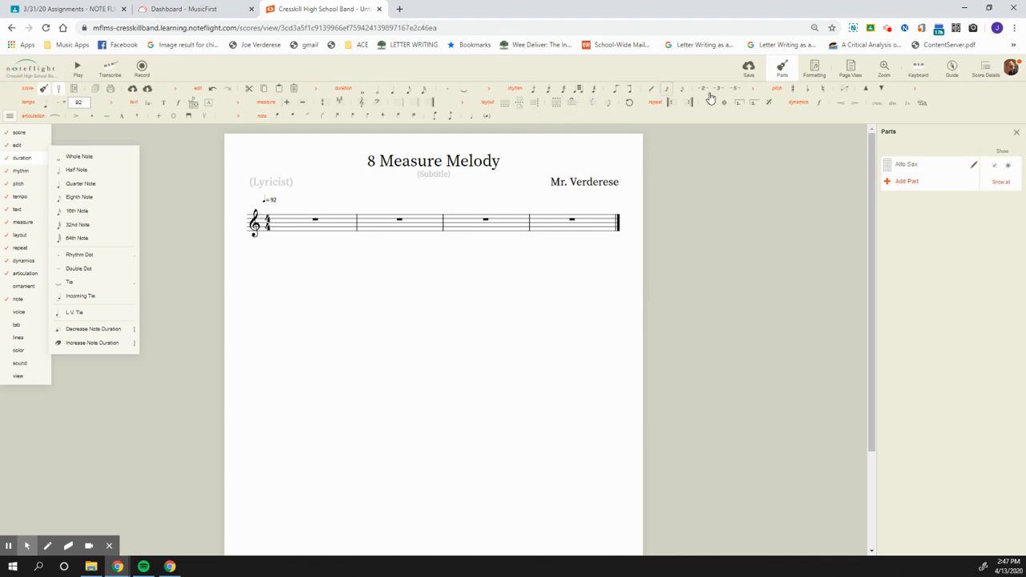
mouse_move(266, 109)
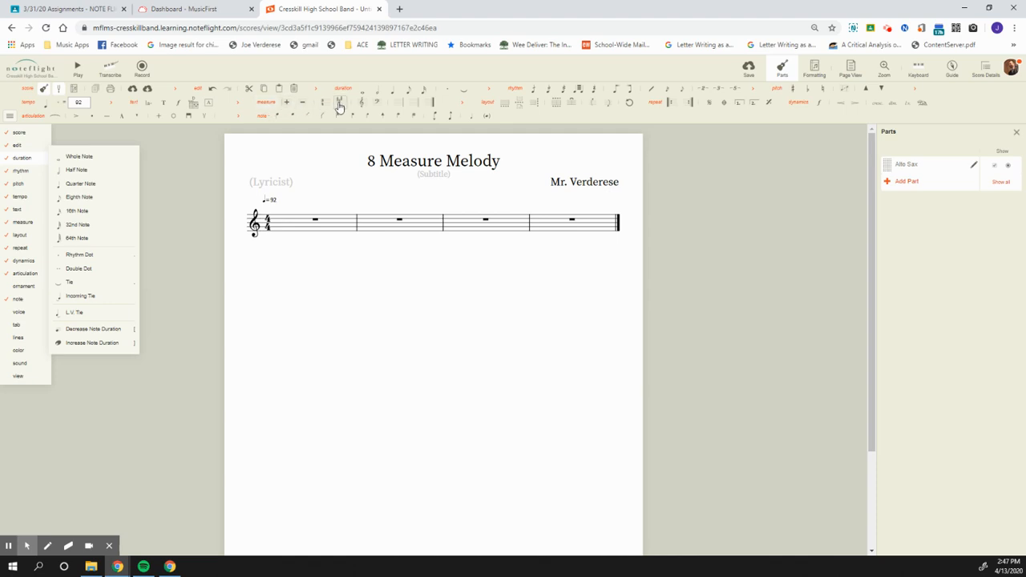
mouse_move(340, 106)
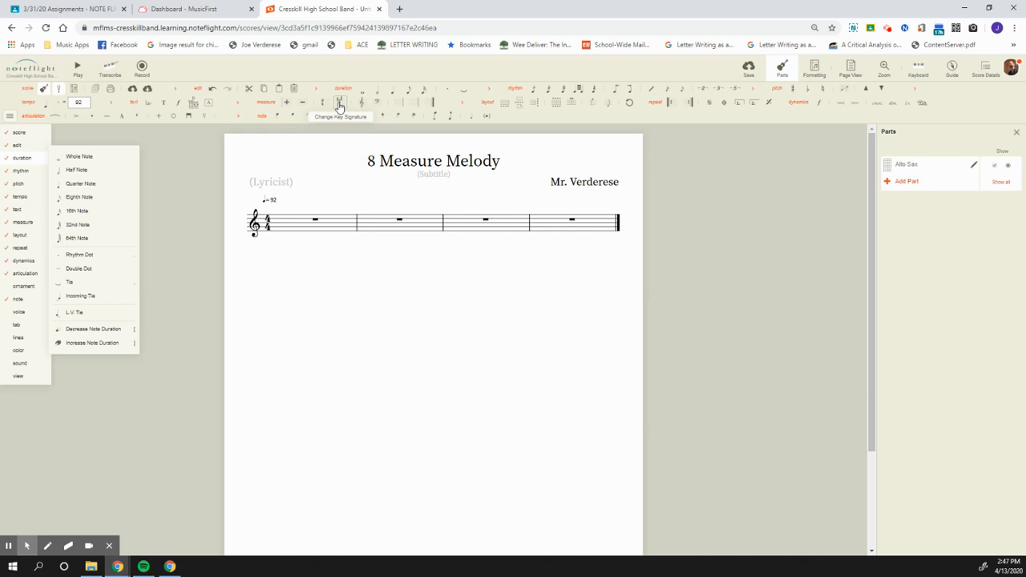
- Apply a four-flat key signature from the Change Key Signature chooser
click(340, 104)
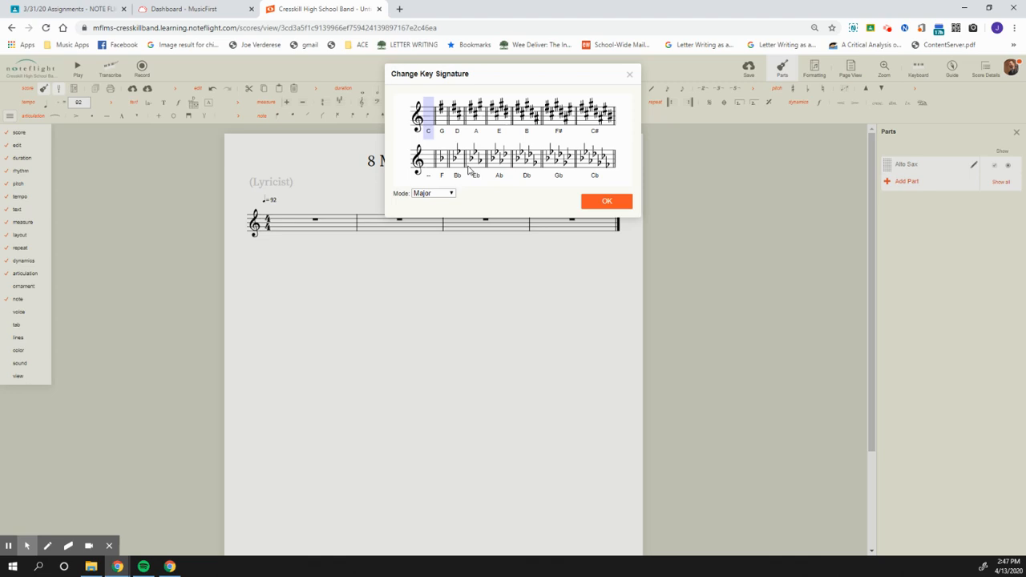
click(526, 159)
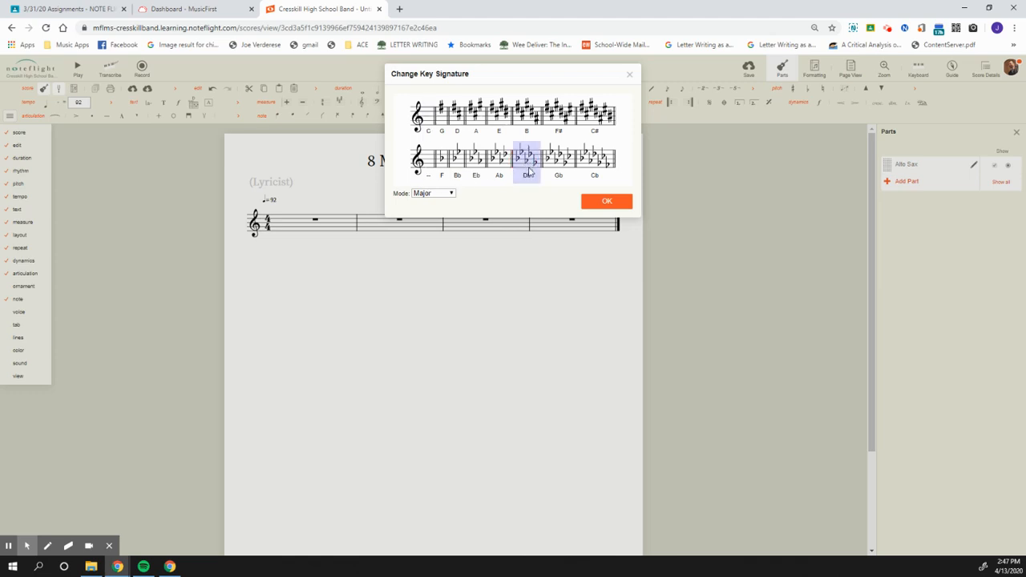
click(606, 200)
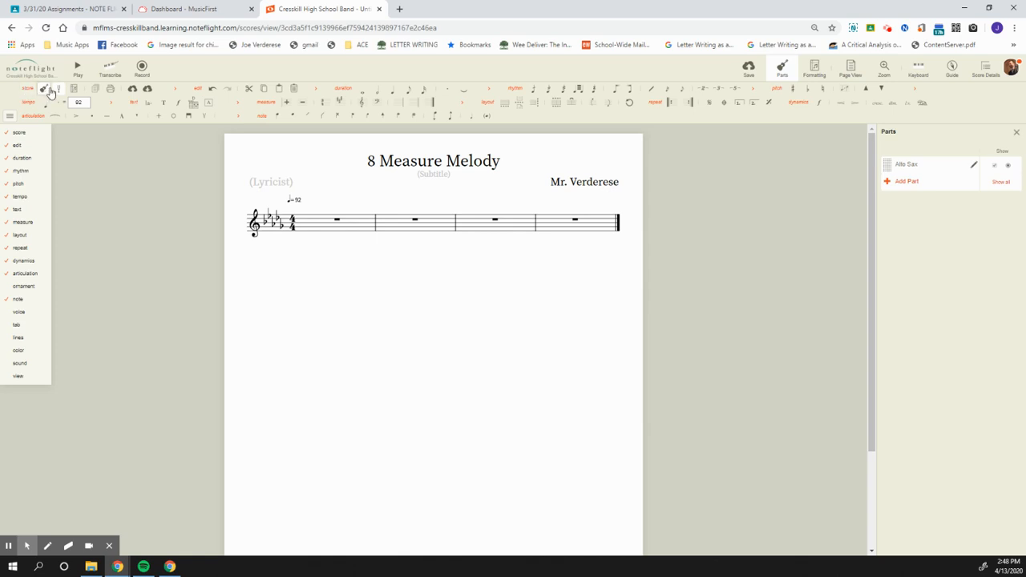
mouse_move(58, 88)
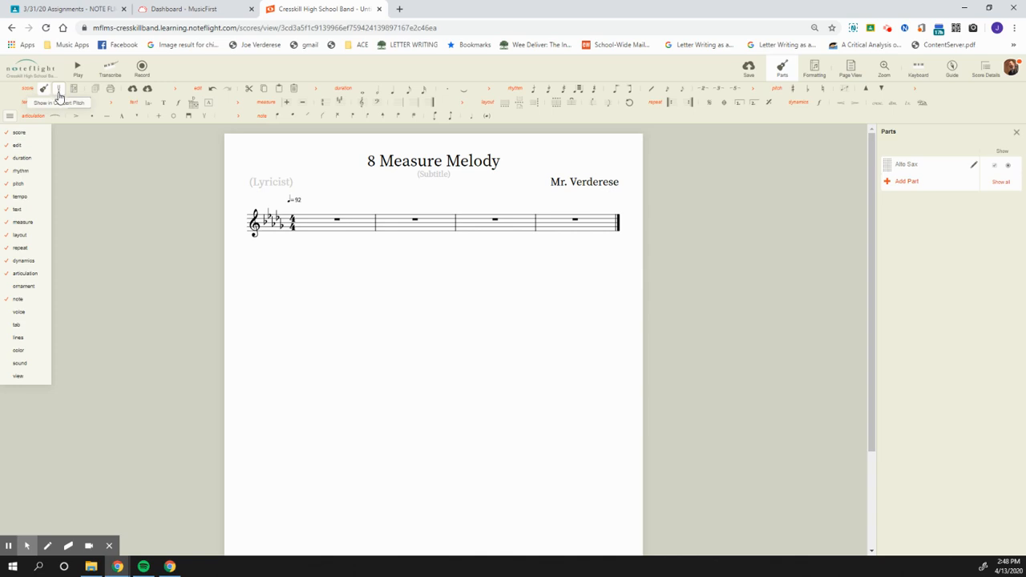
- Toggle Show in Concert Pitch so the staff shows the sax's written key with two flats
click(59, 88)
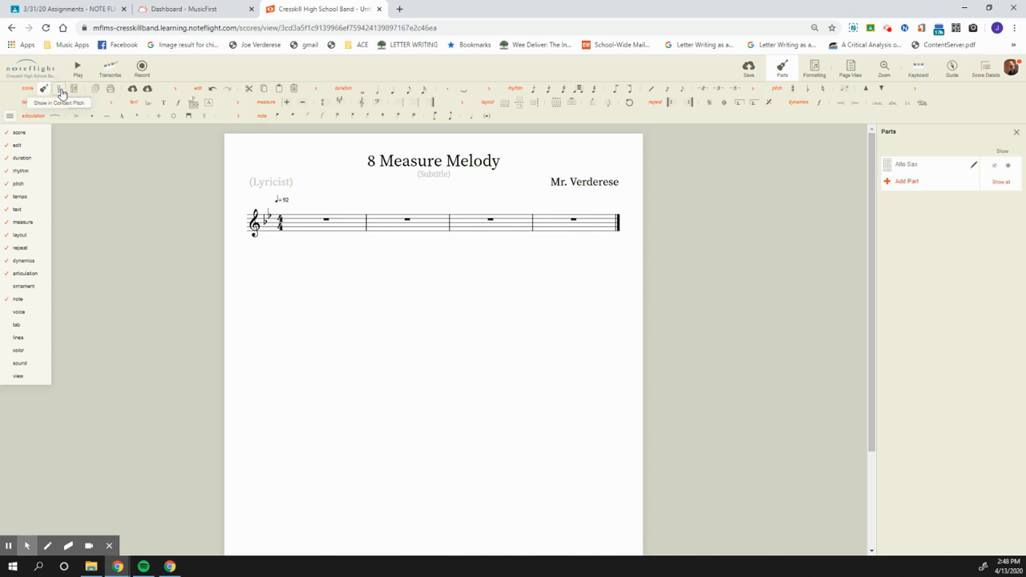
click(58, 88)
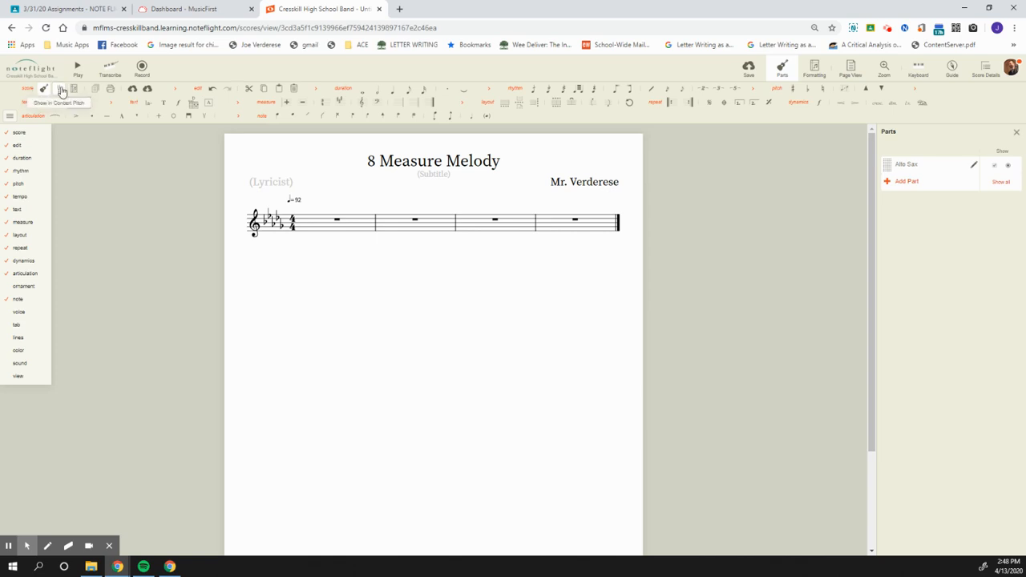
click(61, 88)
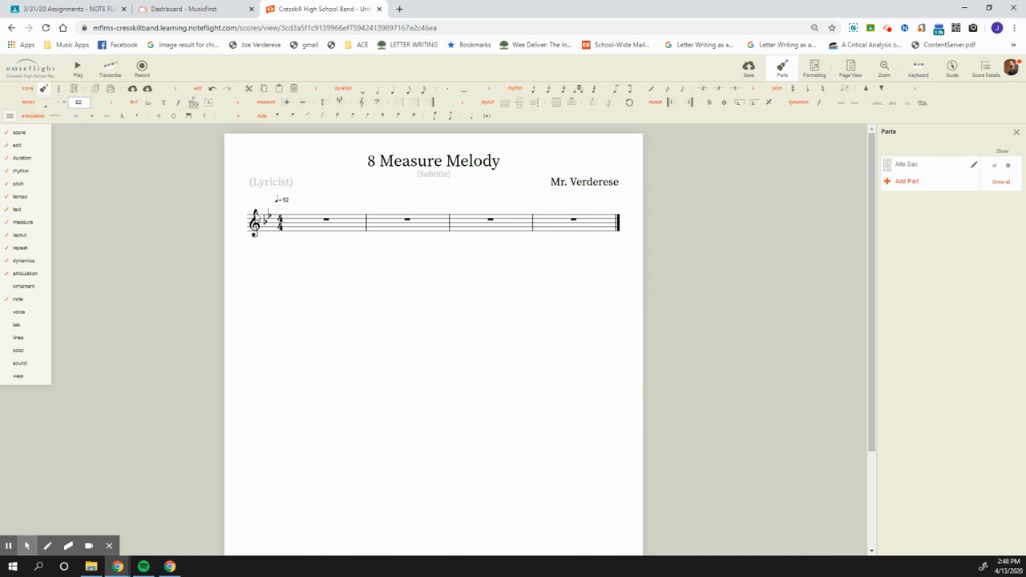
mouse_move(265, 231)
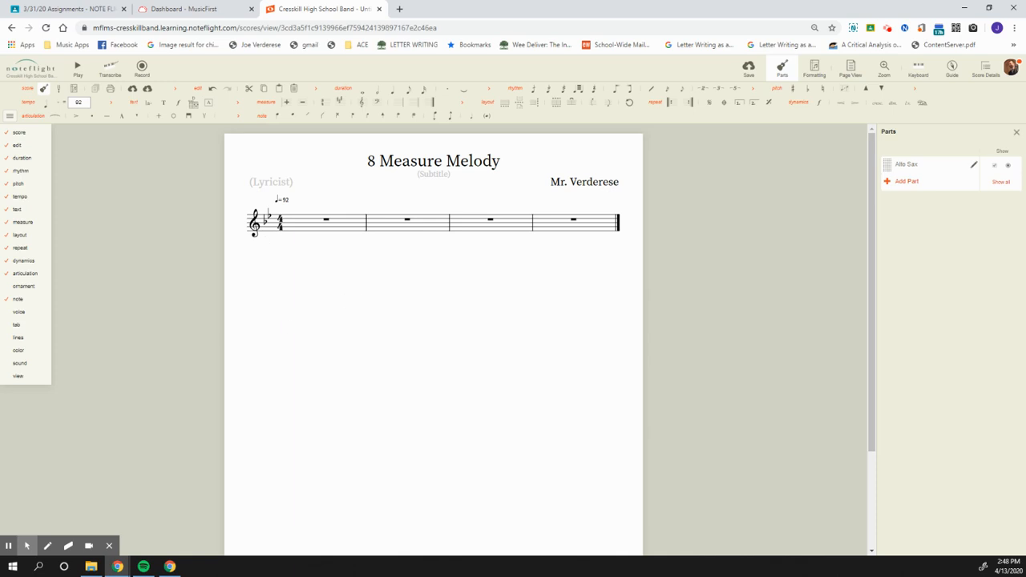
click(16, 375)
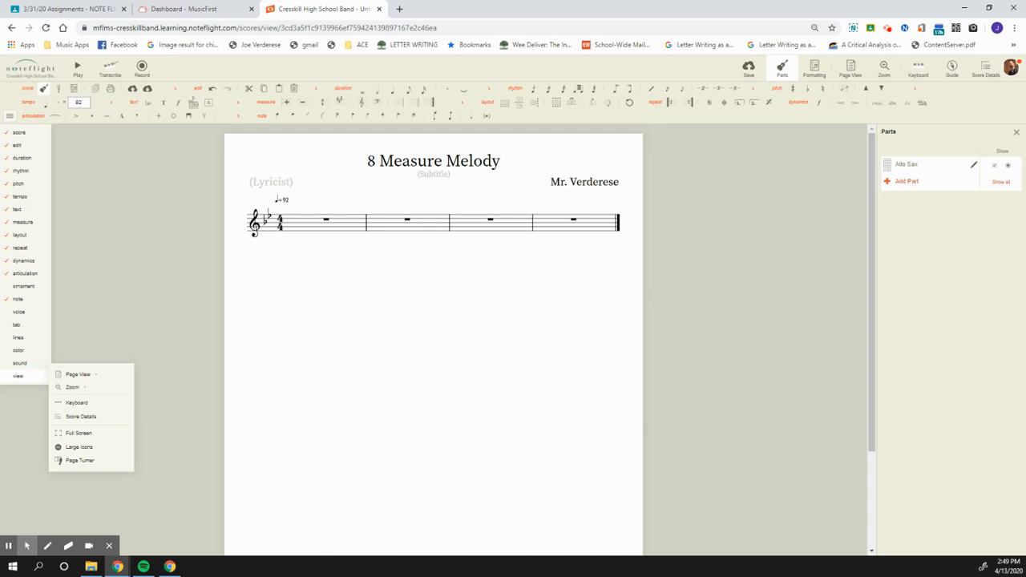
- Enter measure 1 with quarter notes turned into beamed eighth notes
click(18, 300)
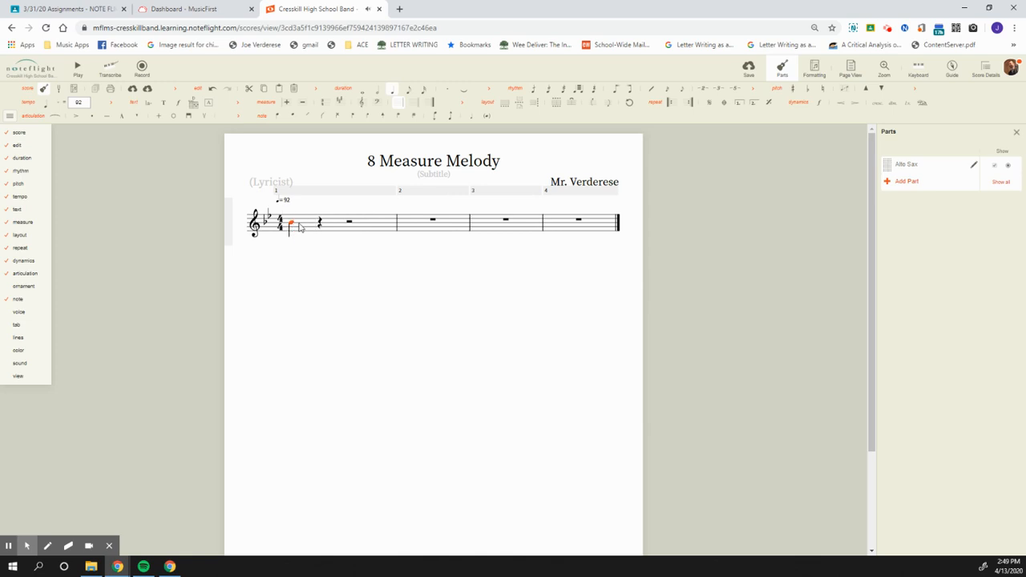
click(391, 90)
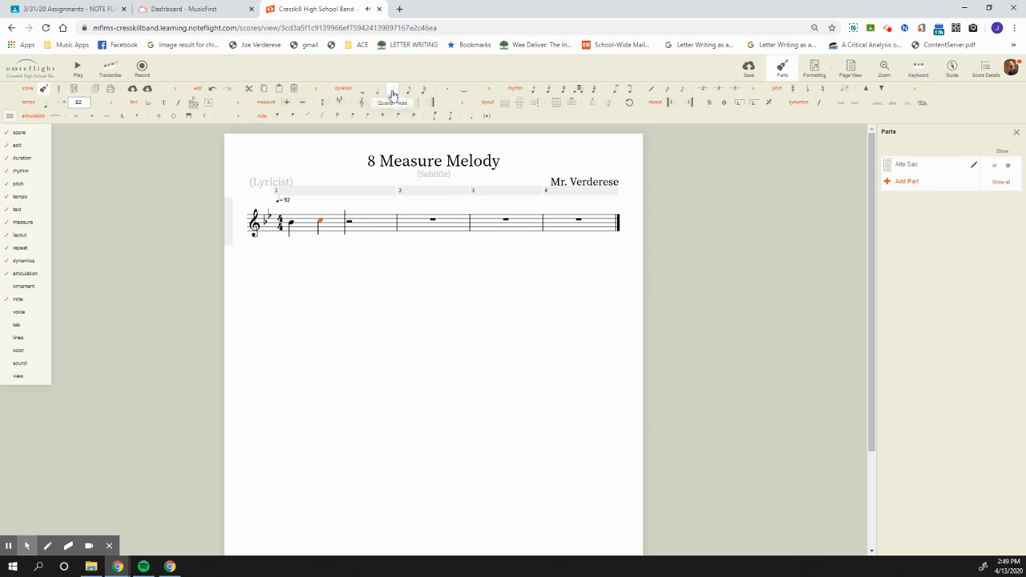
click(411, 90)
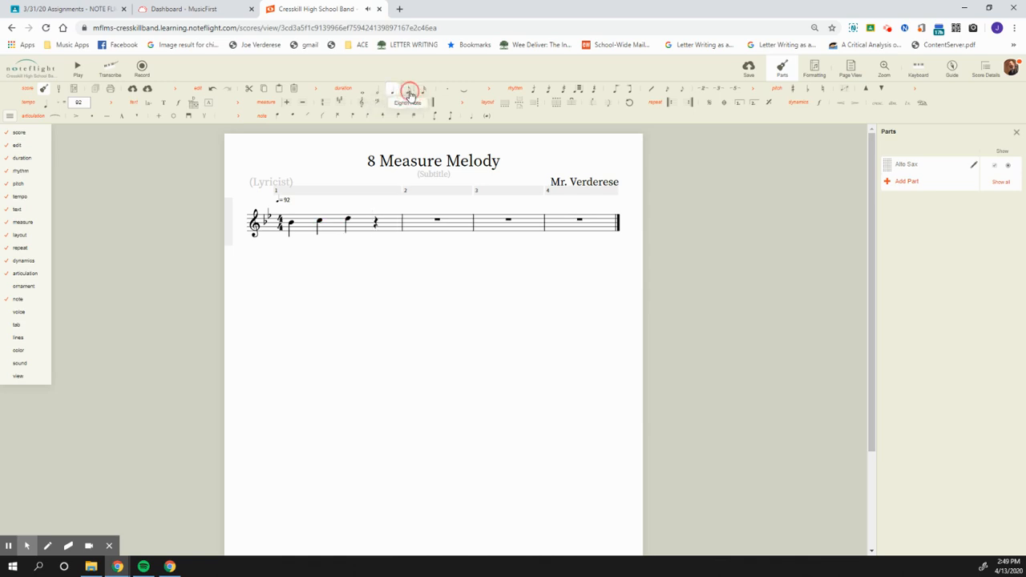
click(407, 89)
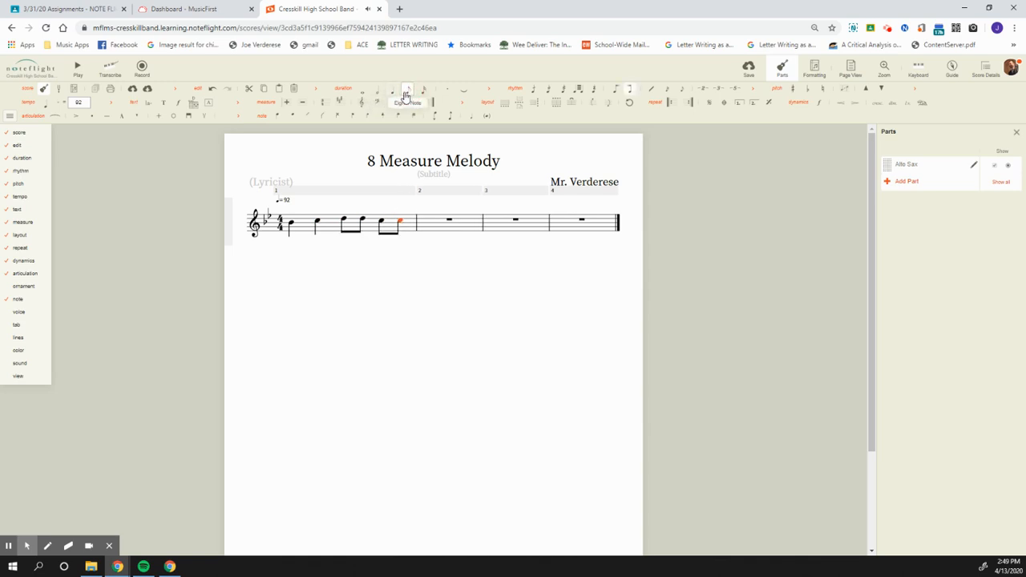
mouse_move(391, 94)
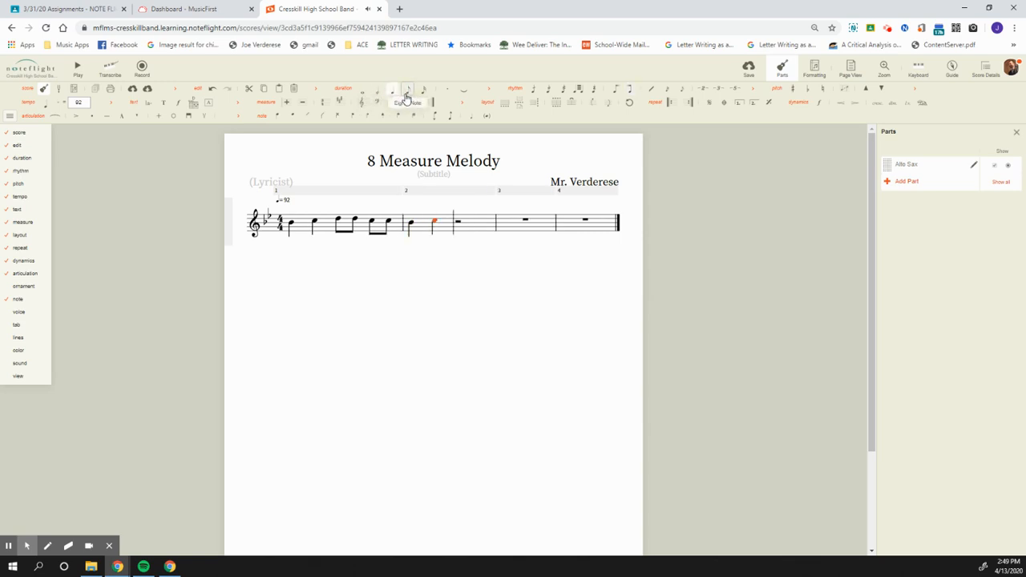
- Fill measure 2 with notes and continue the melody into measure 3
click(396, 90)
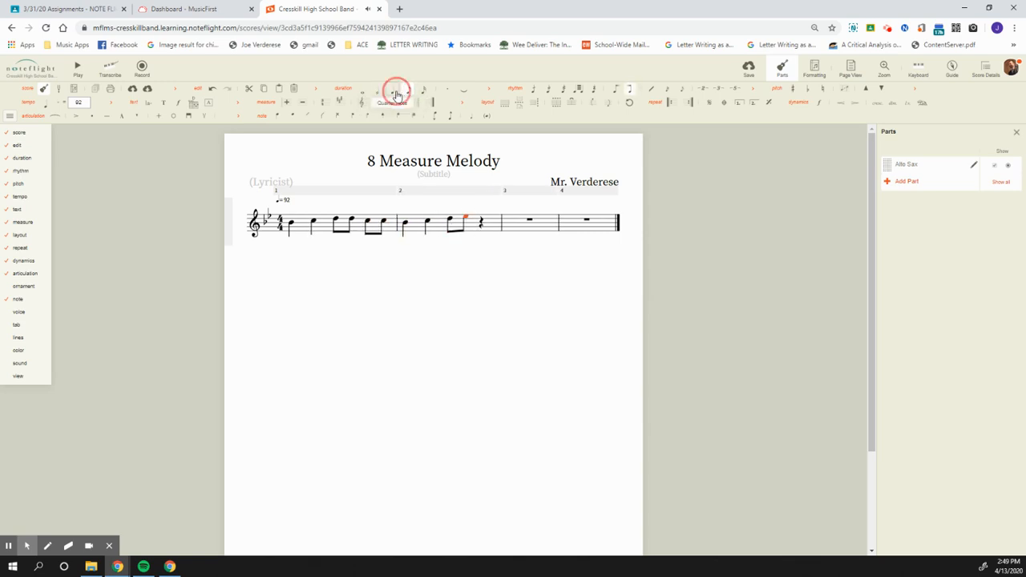
click(394, 90)
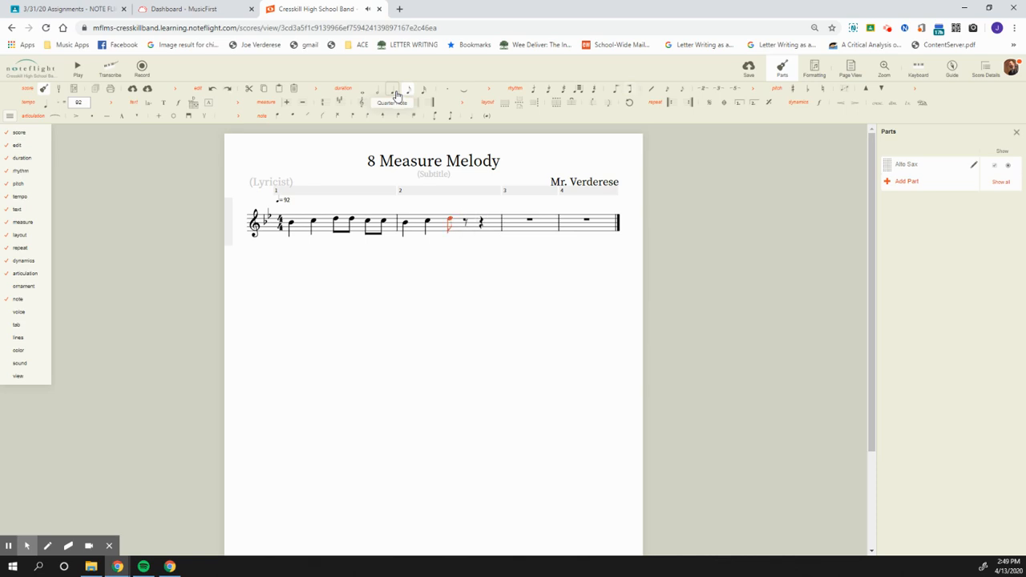
click(393, 95)
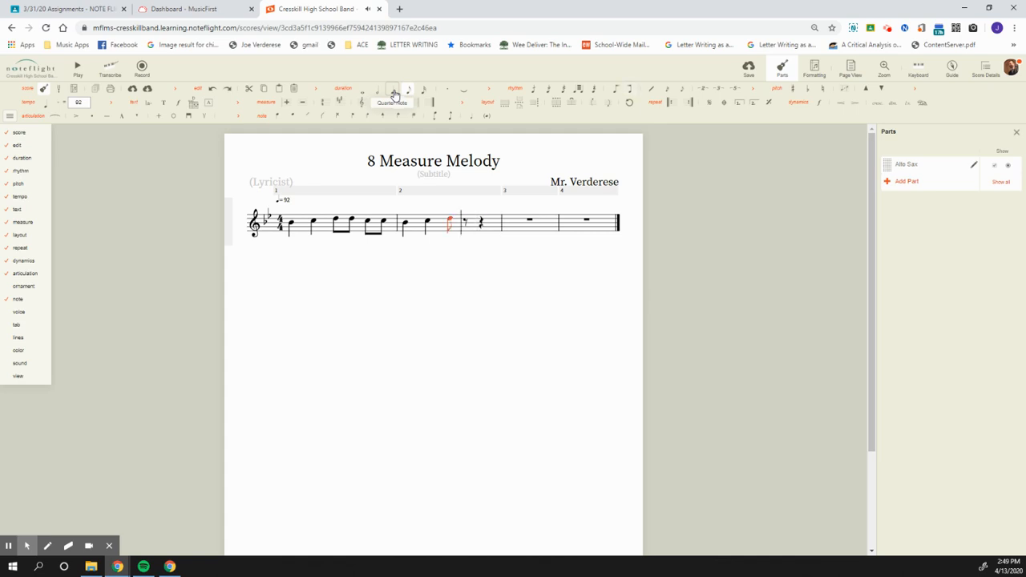
click(481, 217)
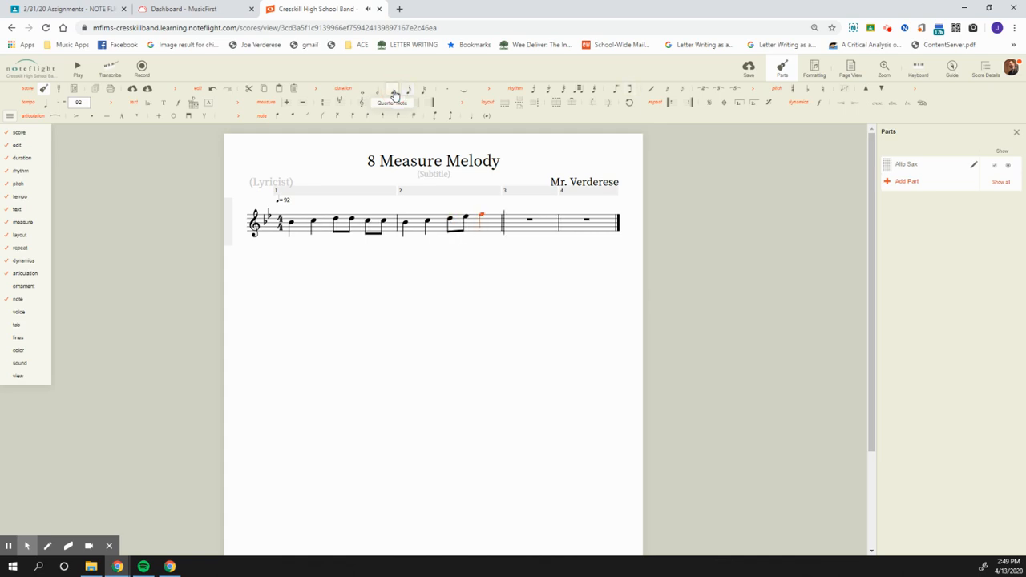
click(393, 90)
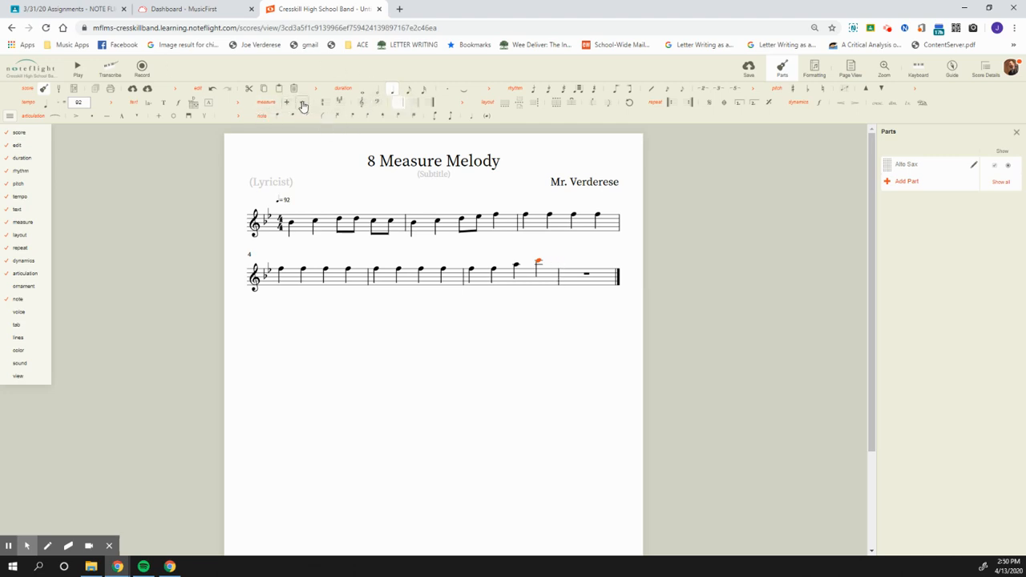
- Adjust the second line's empty measures, inserting and removing extras to reach eight
click(286, 102)
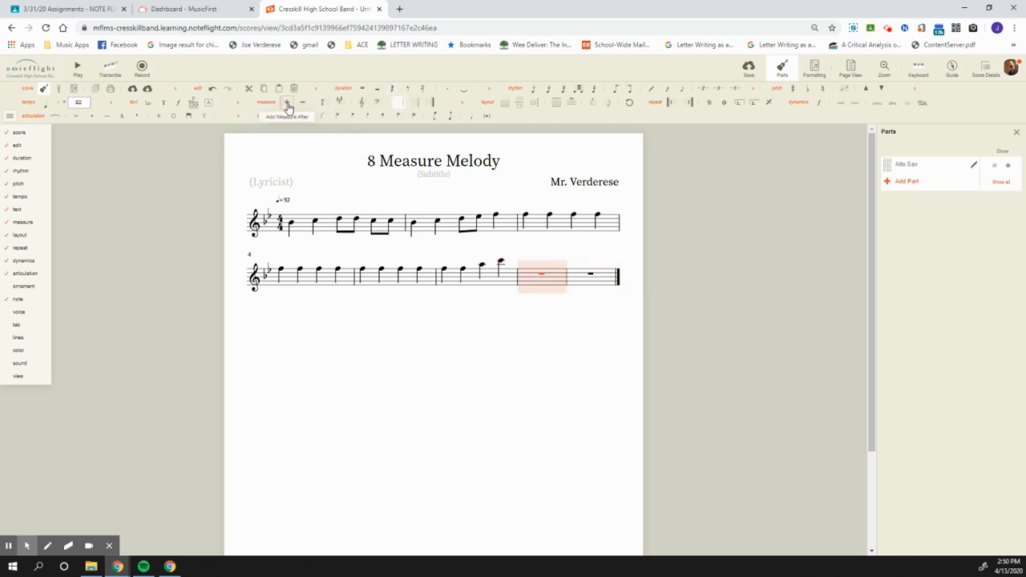
click(286, 103)
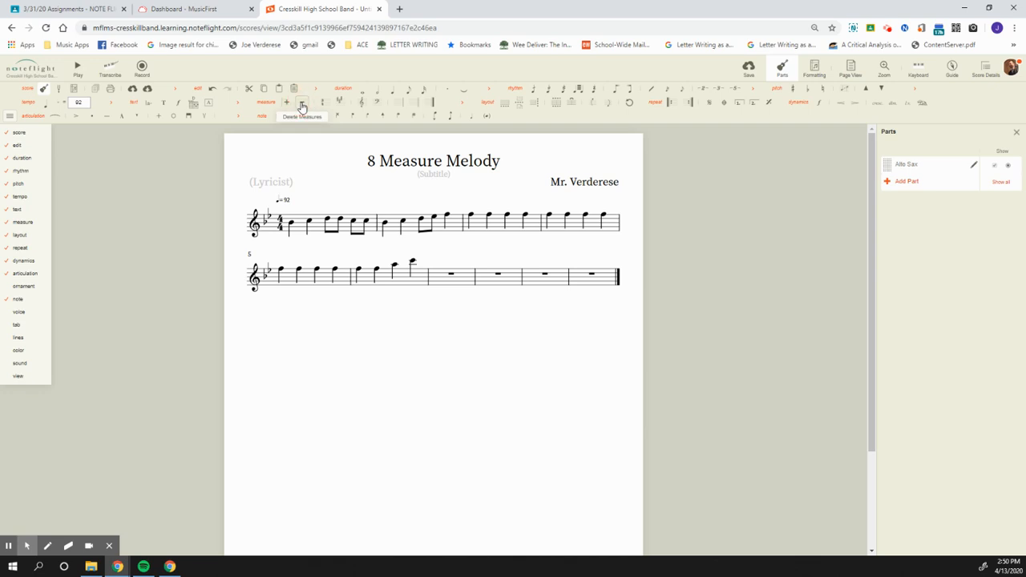
click(303, 103)
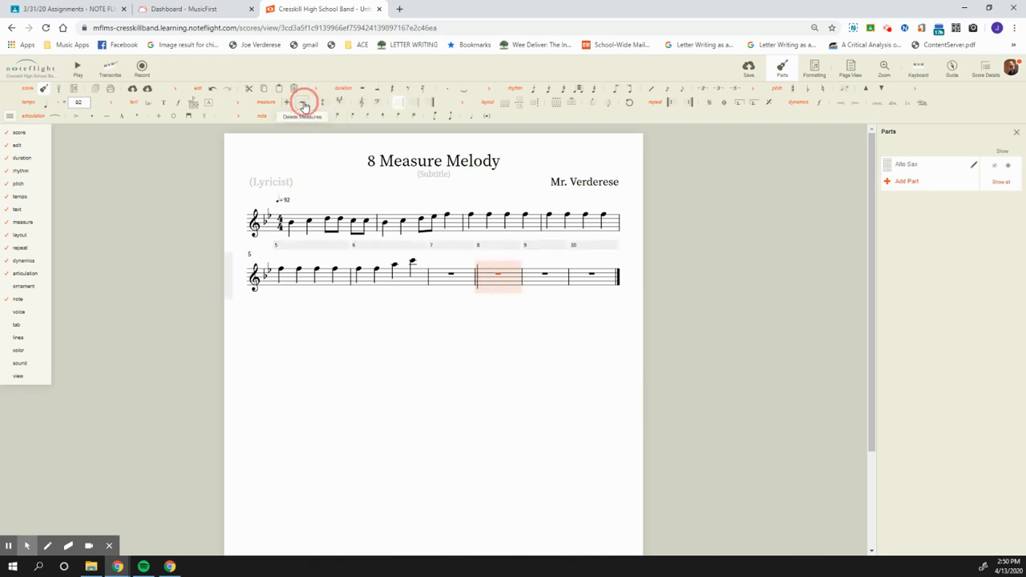
click(303, 103)
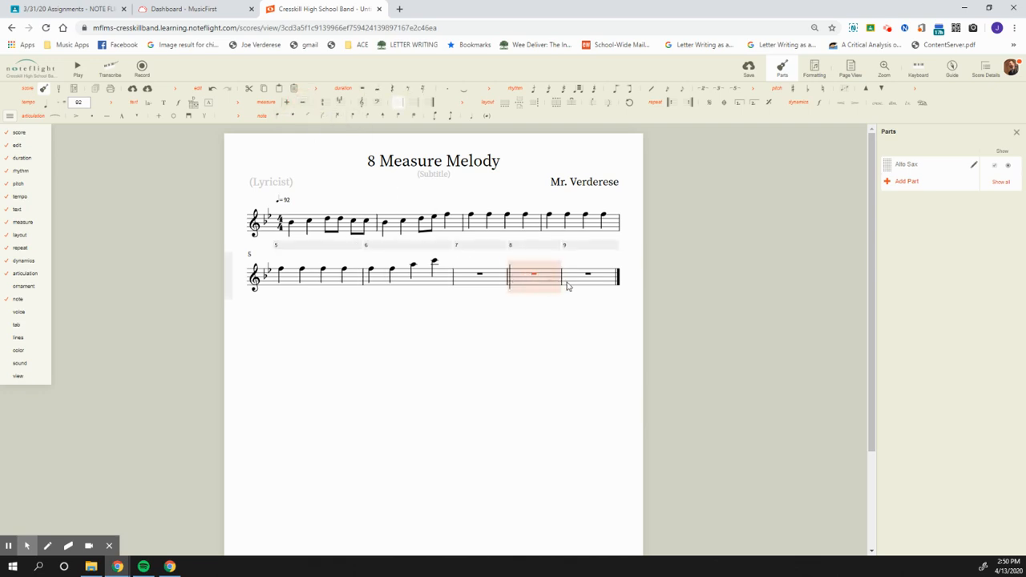
click(304, 102)
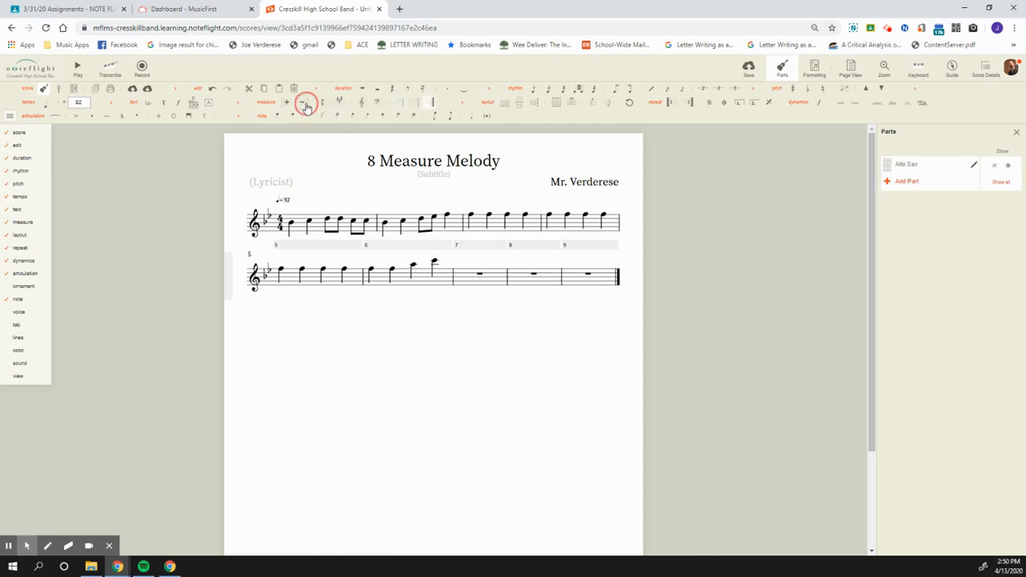
click(304, 104)
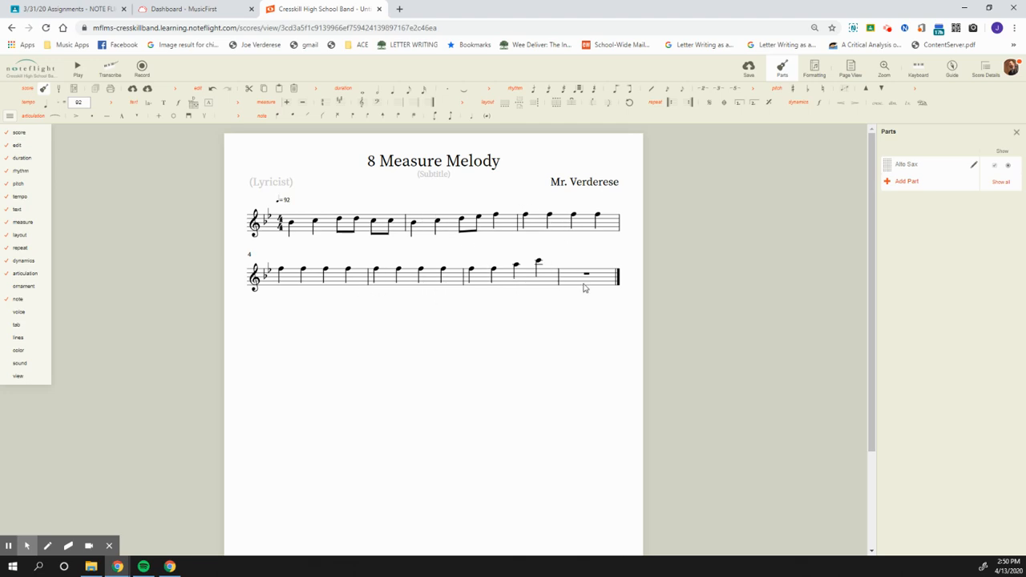
click(289, 102)
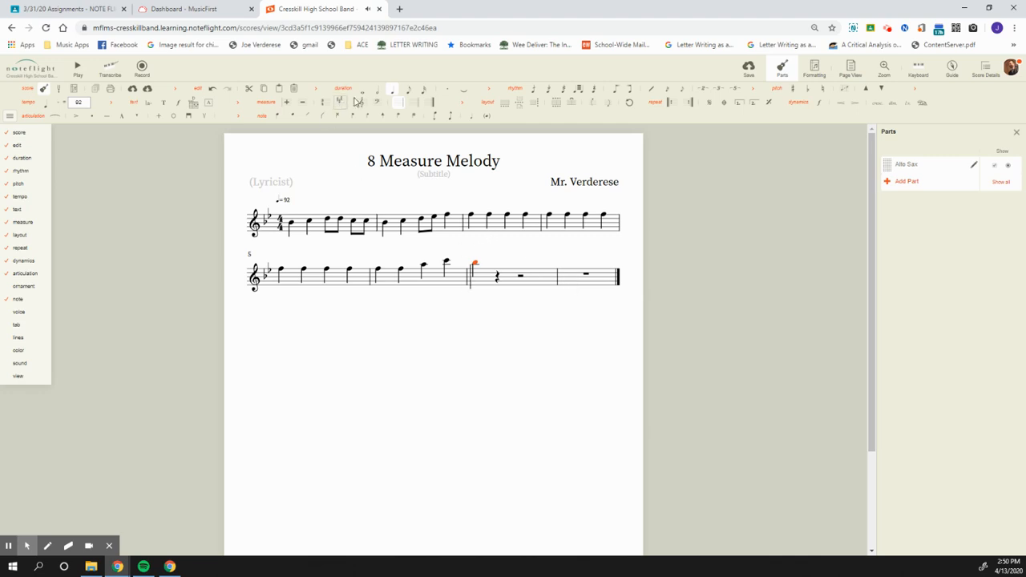
- Enter half notes into the second line through to the final measure
click(376, 90)
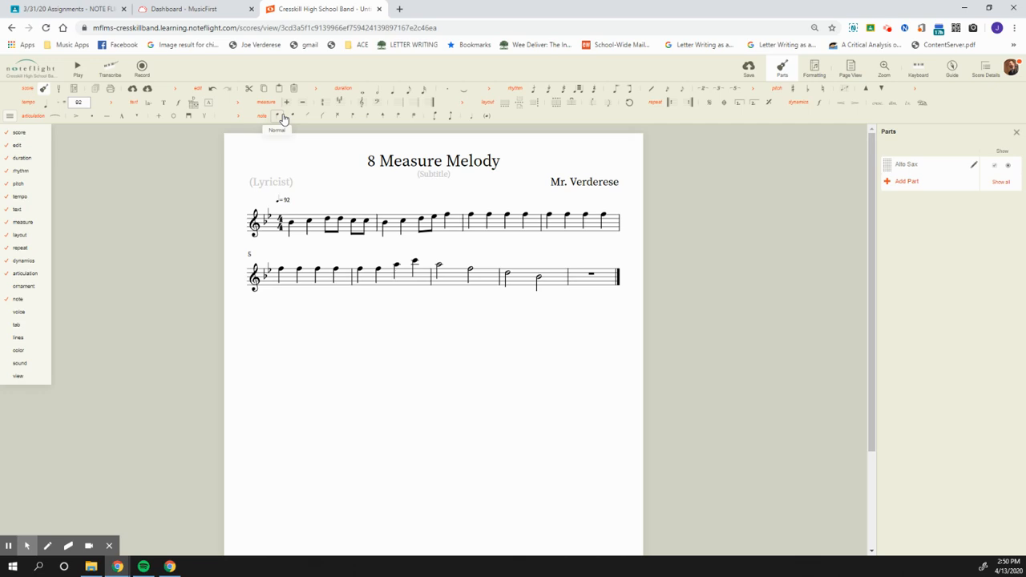
mouse_move(439, 228)
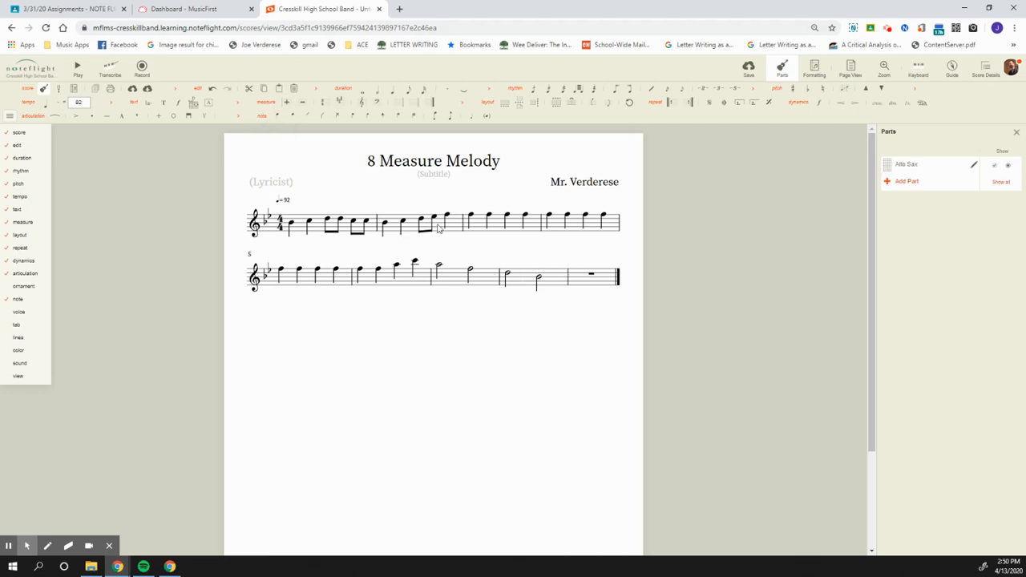
mouse_move(521, 286)
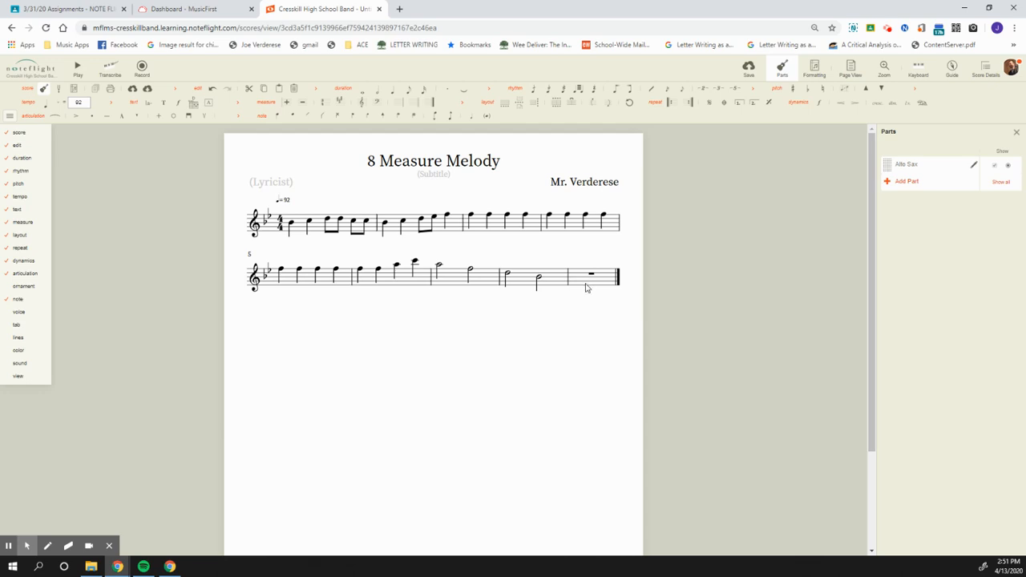
click(590, 275)
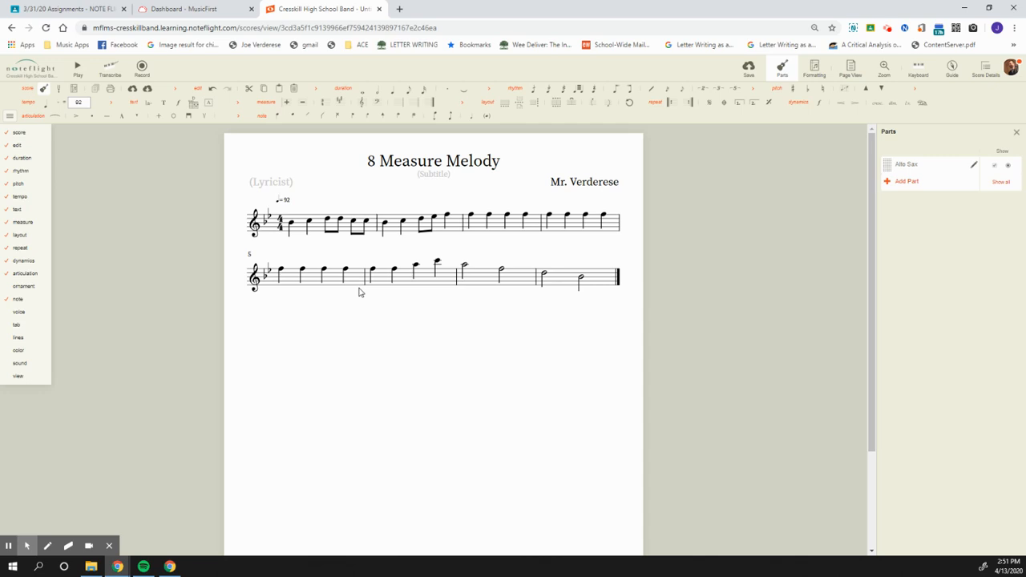
- Label the part name above the first staff as Alto Saxophone
click(271, 183)
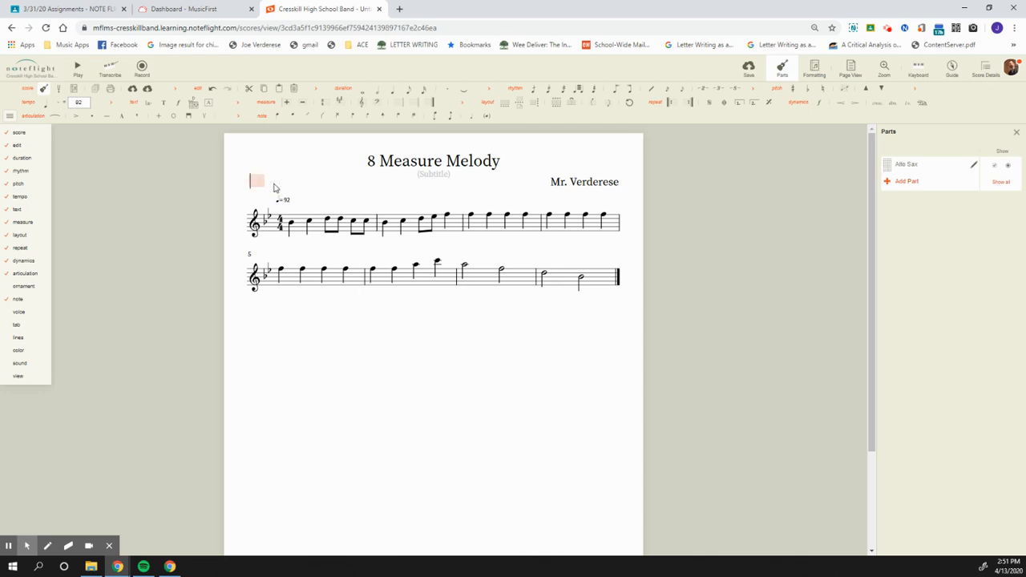
text(Alto Saxophone)
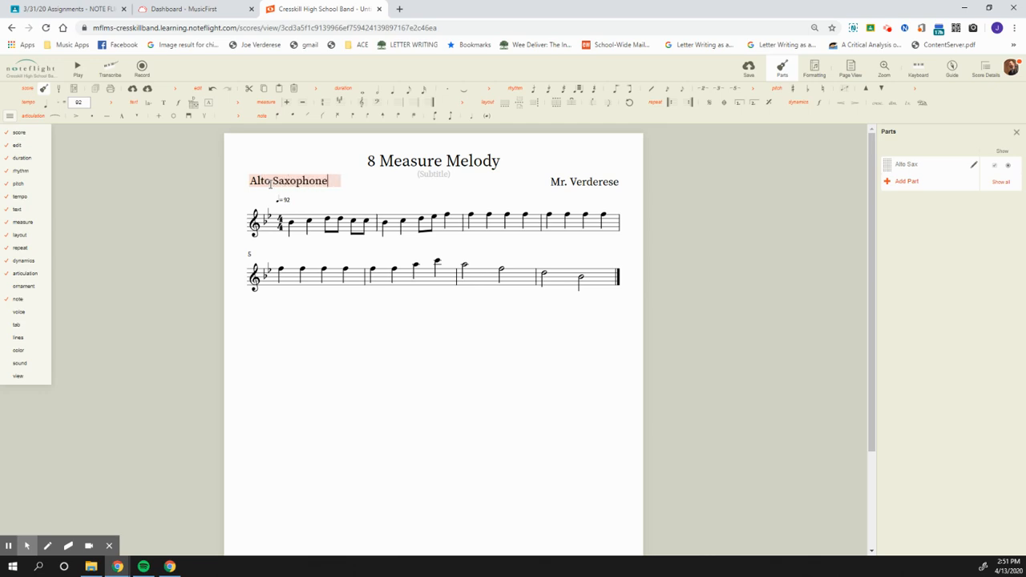
click(404, 320)
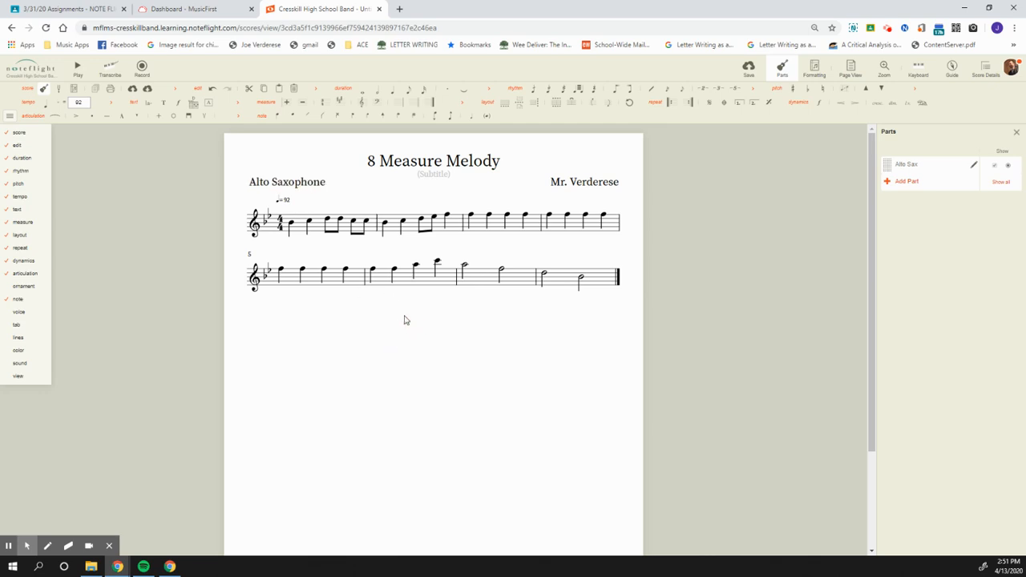
mouse_move(388, 299)
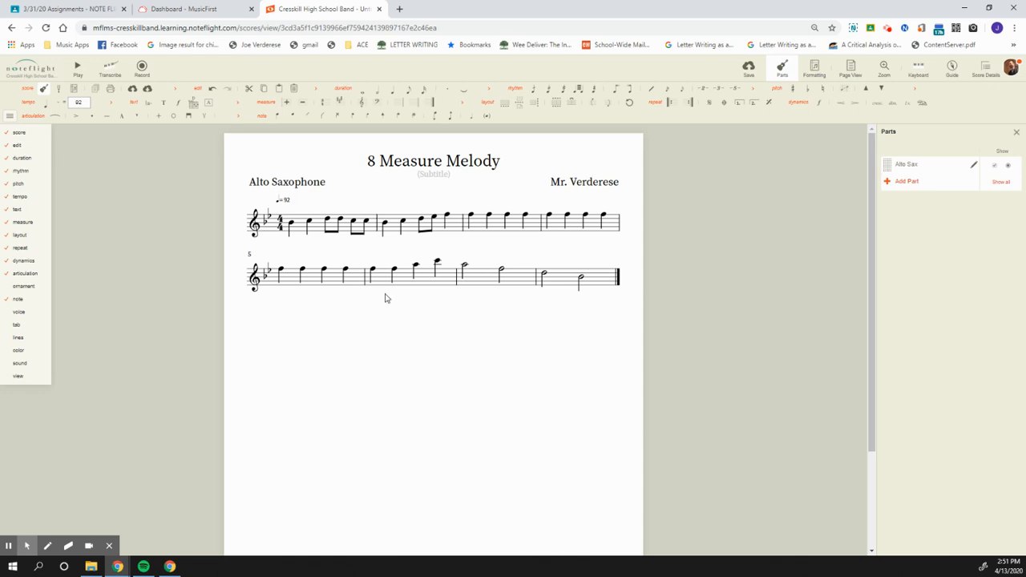
mouse_move(292, 262)
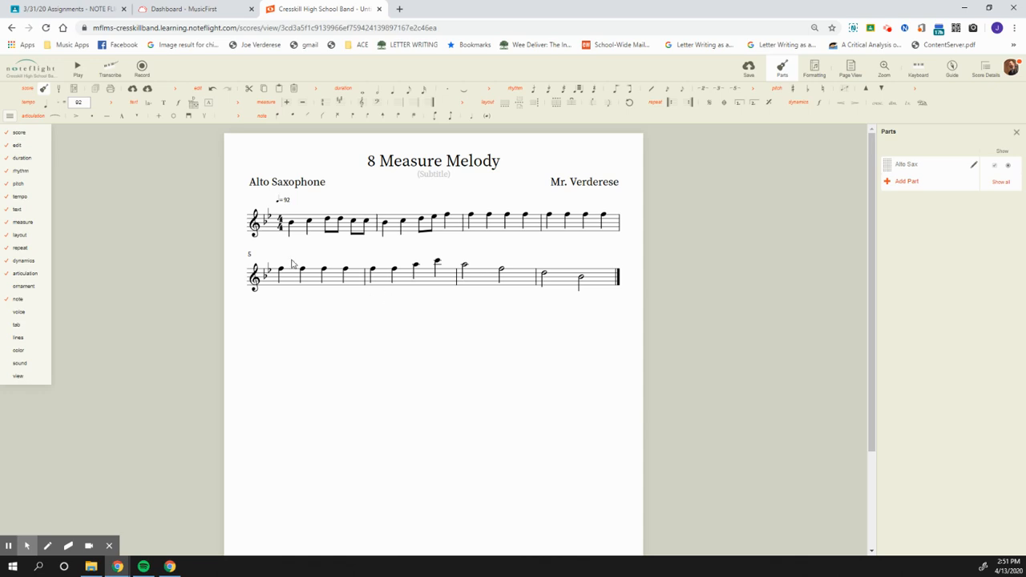
mouse_move(324, 275)
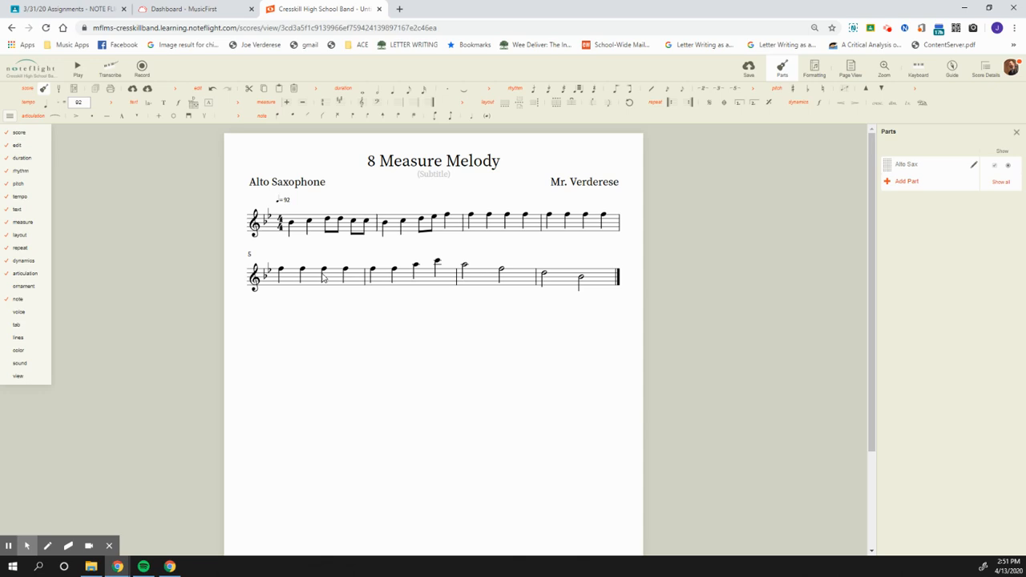
mouse_move(117, 175)
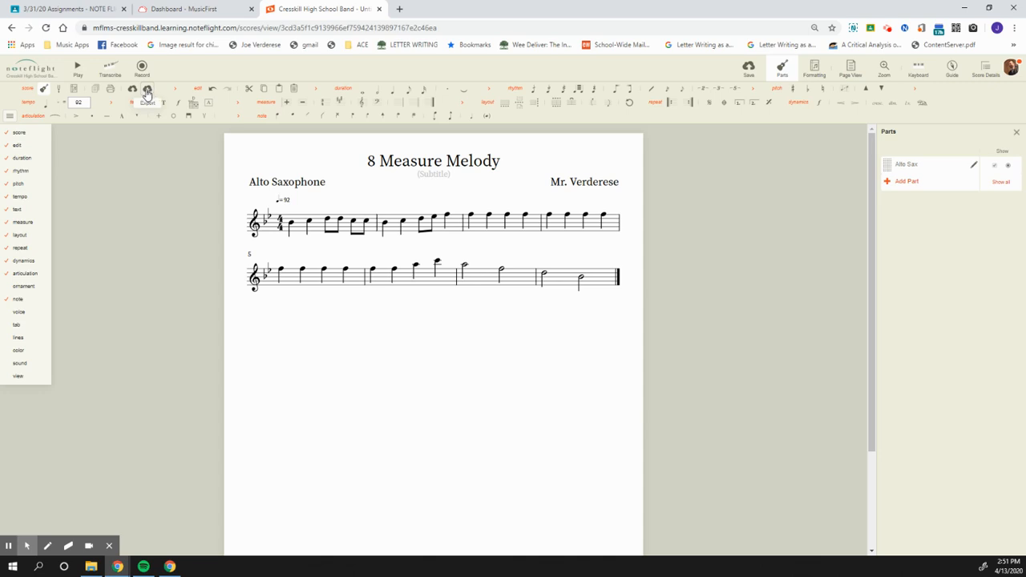
- Export the score as a Full Score PDF, reaching the Download PDF prompt
click(148, 90)
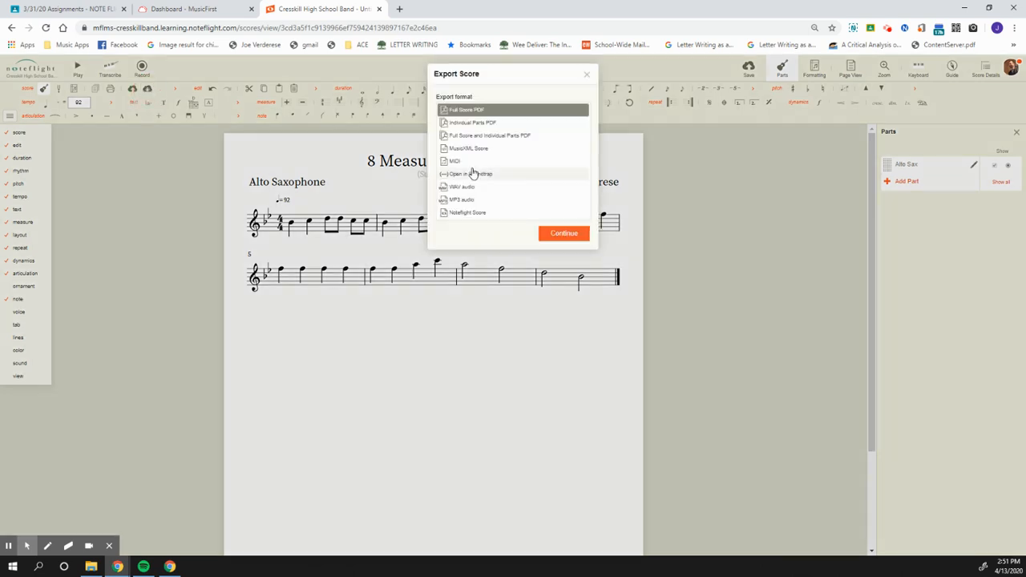
mouse_move(484, 189)
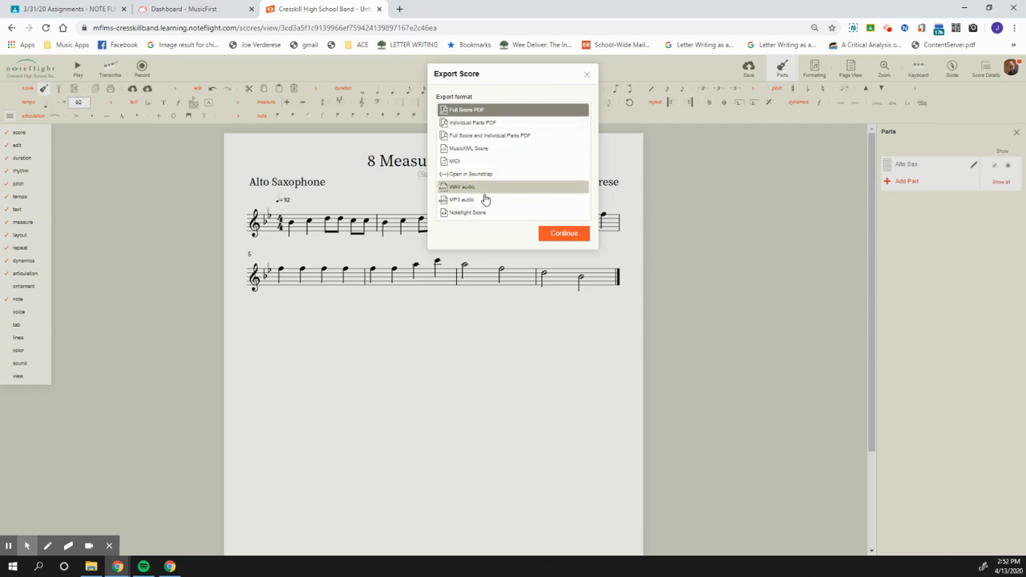
mouse_move(497, 199)
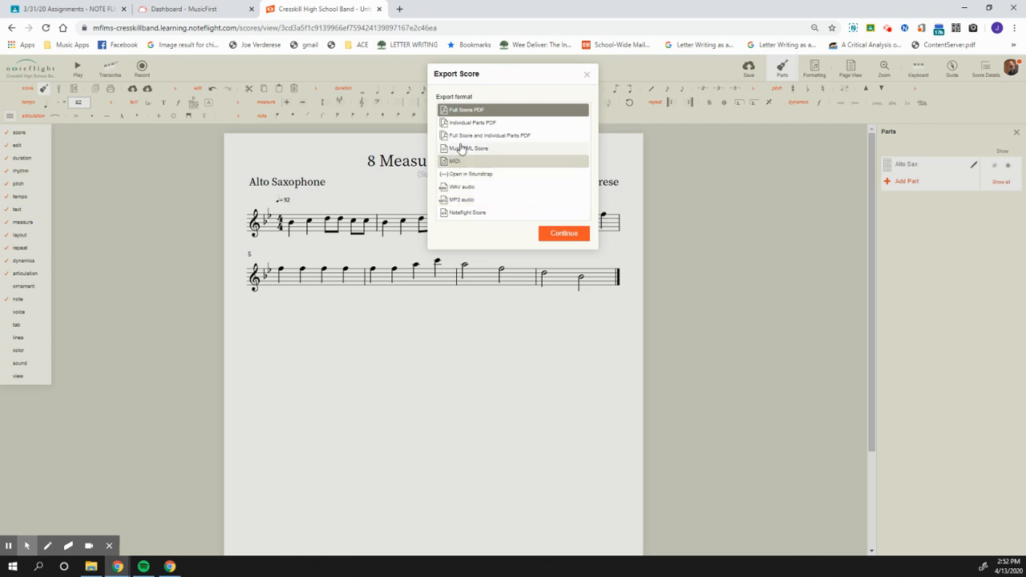
mouse_move(468, 147)
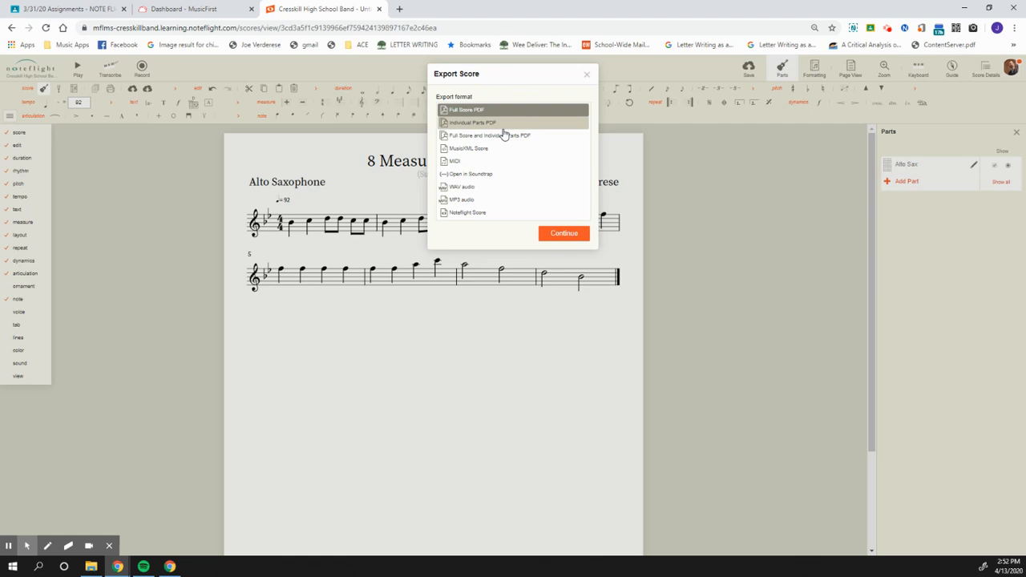
mouse_move(471, 122)
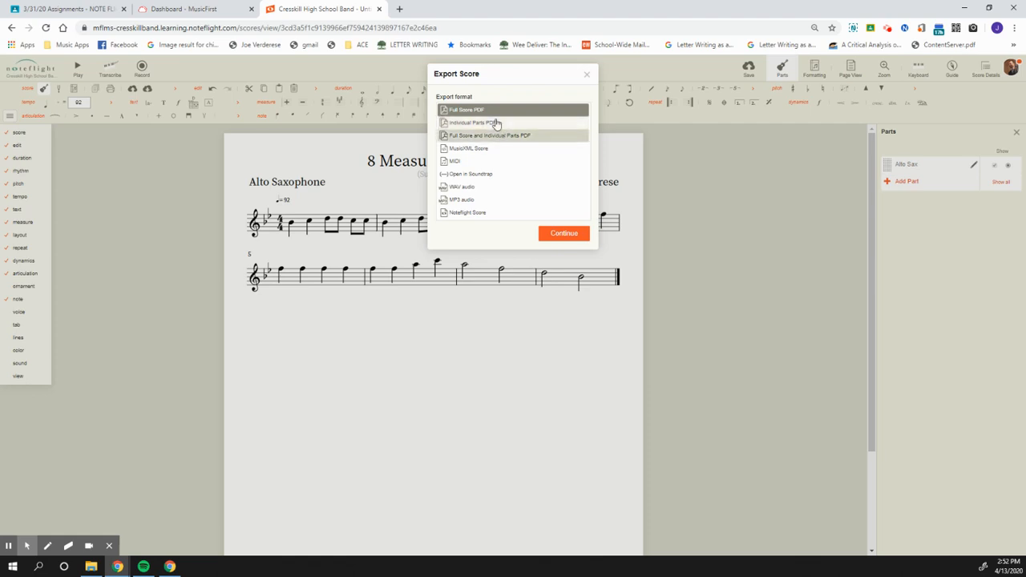
mouse_move(468, 109)
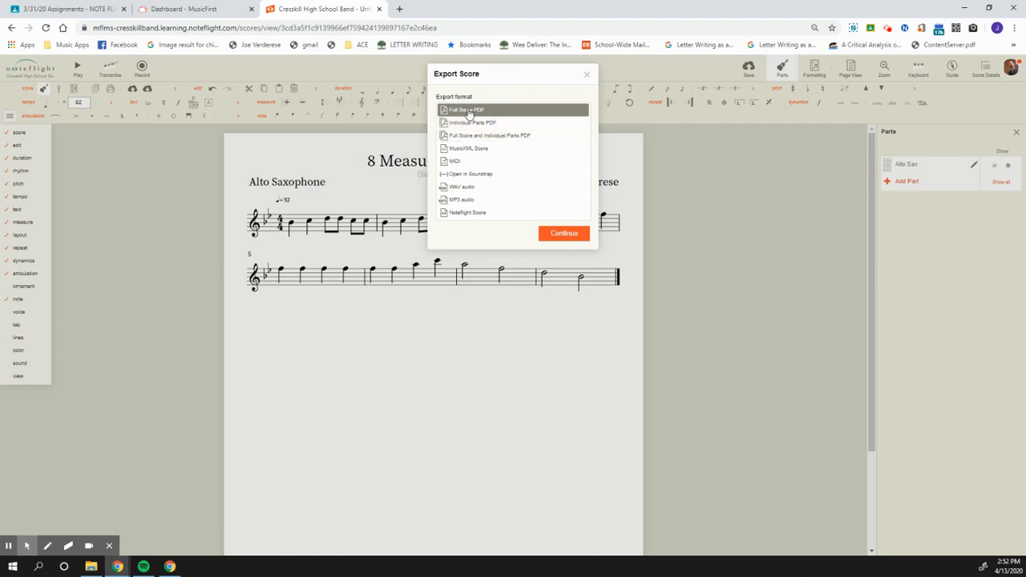
click(587, 73)
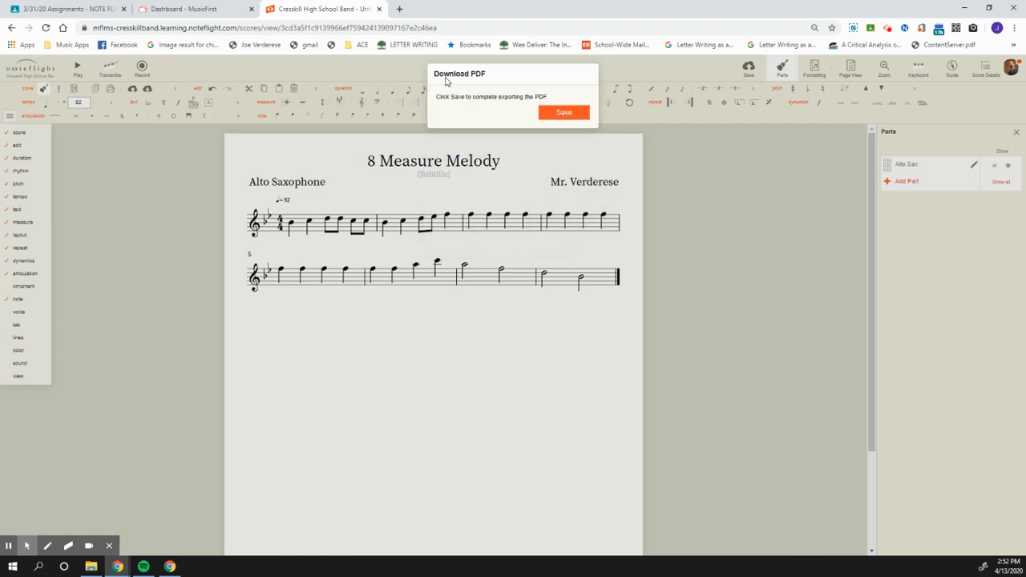
mouse_move(513, 109)
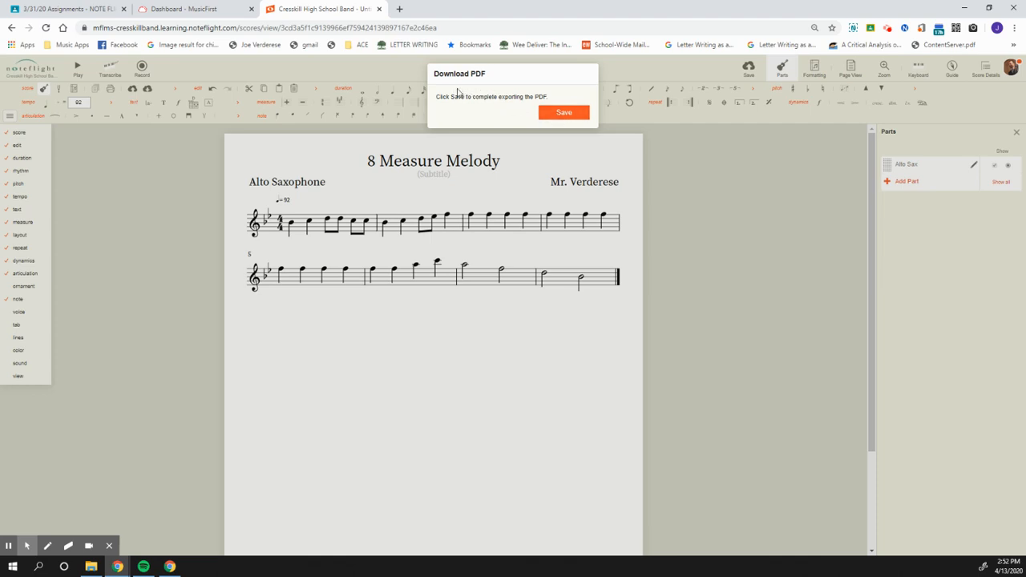
- Navigate to Cresskill HS Files > 2019-2020 > Middle School Band > Music First Assignments
click(564, 112)
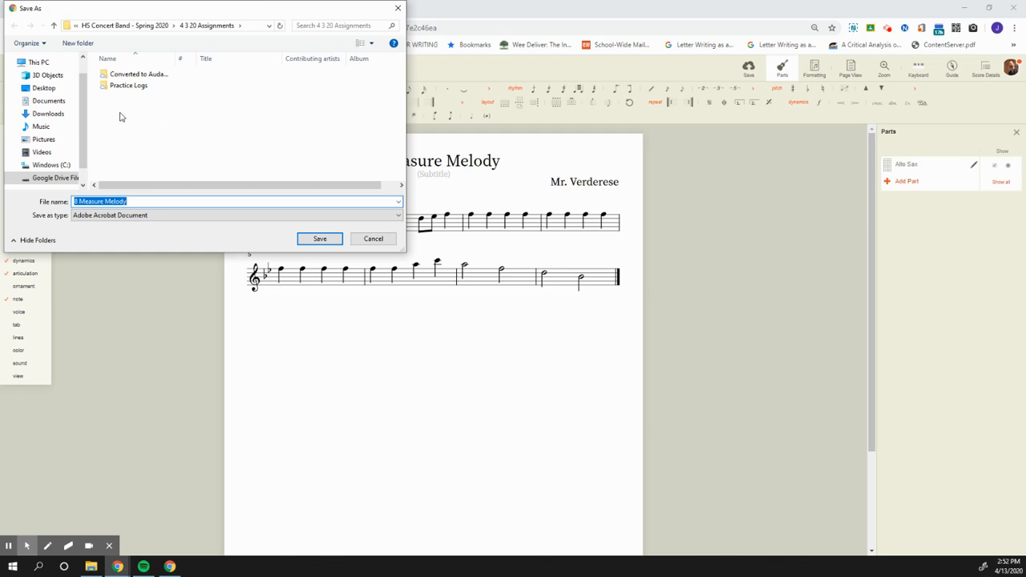
click(167, 25)
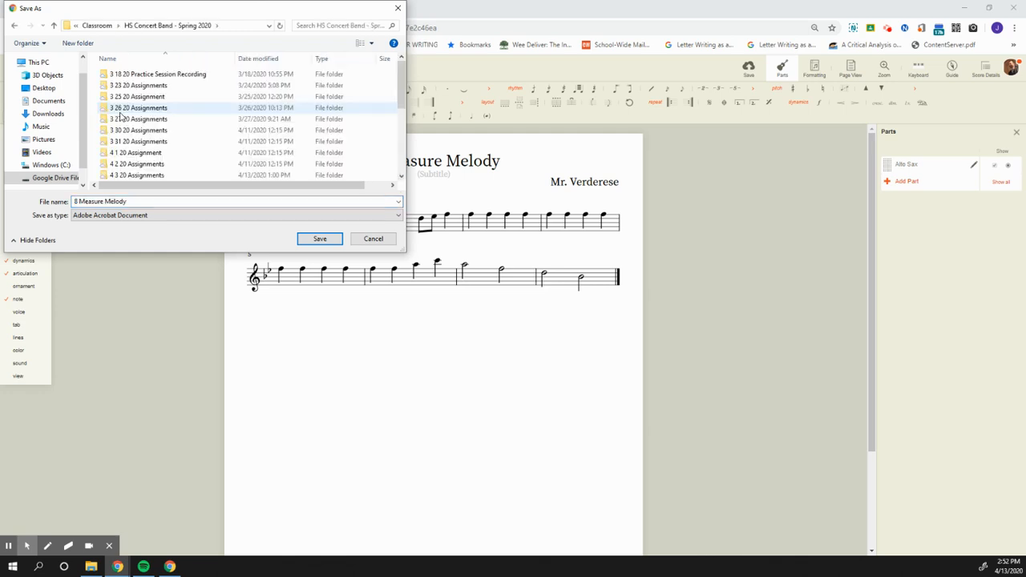
click(96, 25)
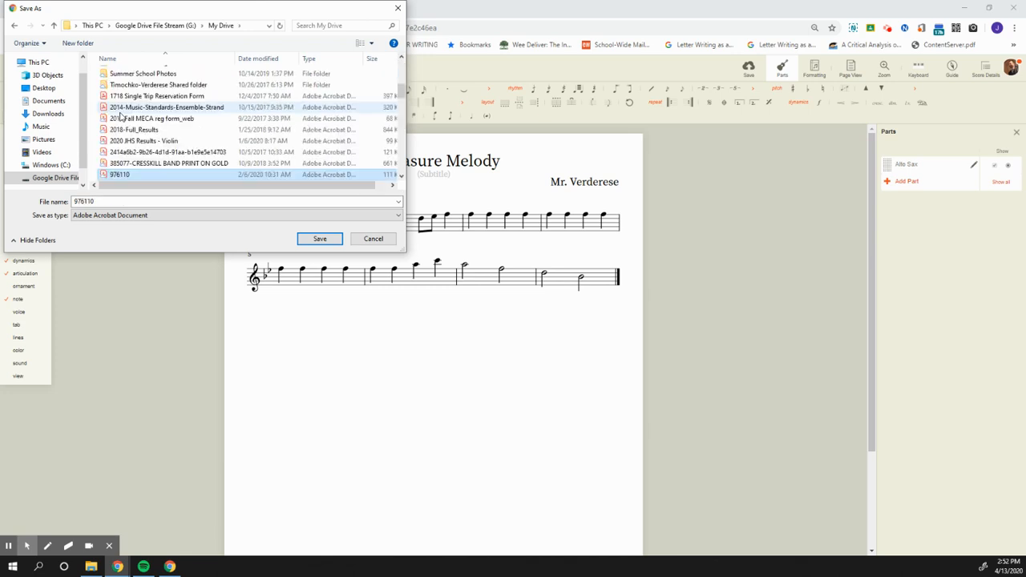
scroll(up, 3)
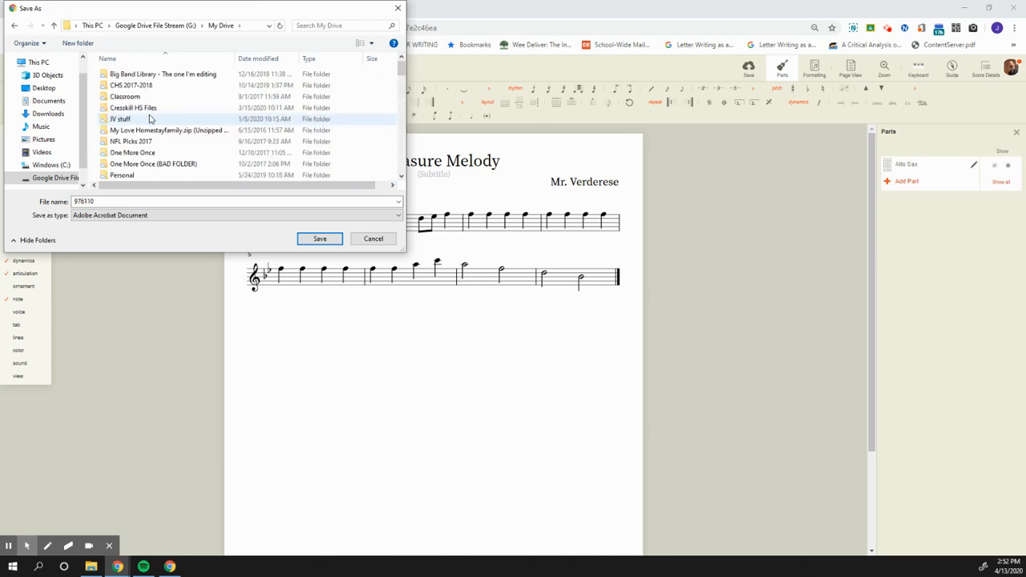
double_click(132, 108)
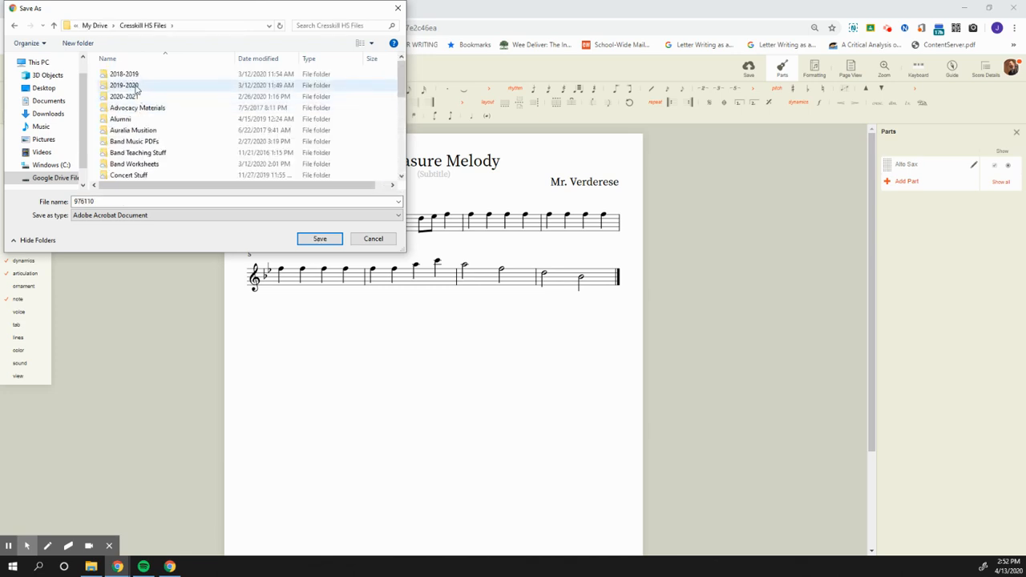
double_click(122, 85)
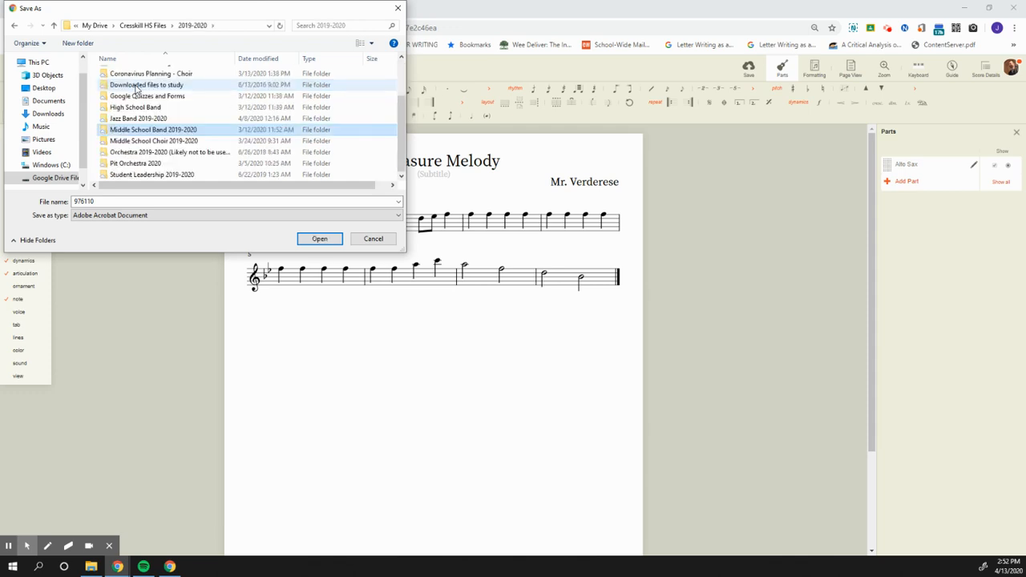
double_click(152, 128)
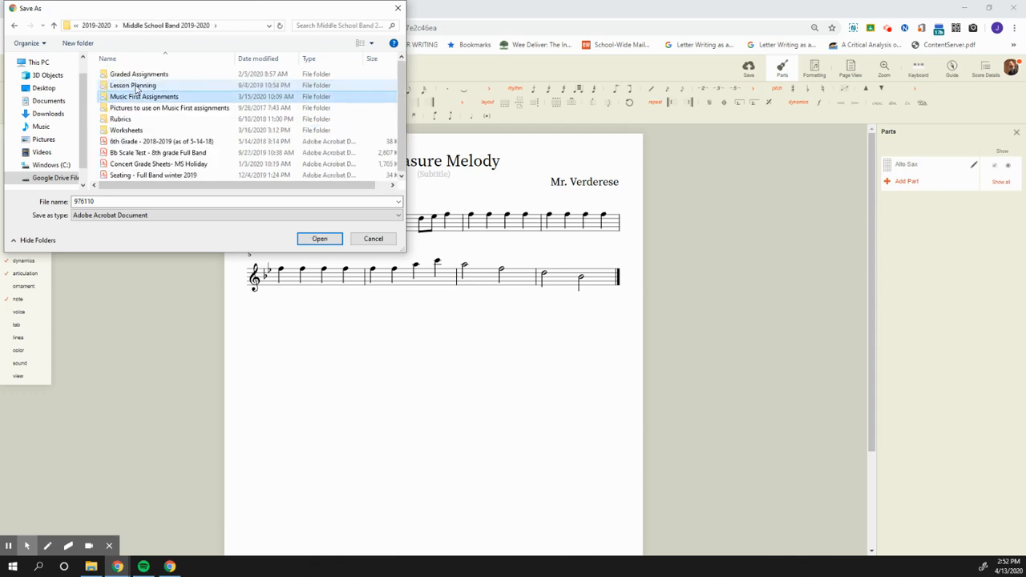
double_click(144, 96)
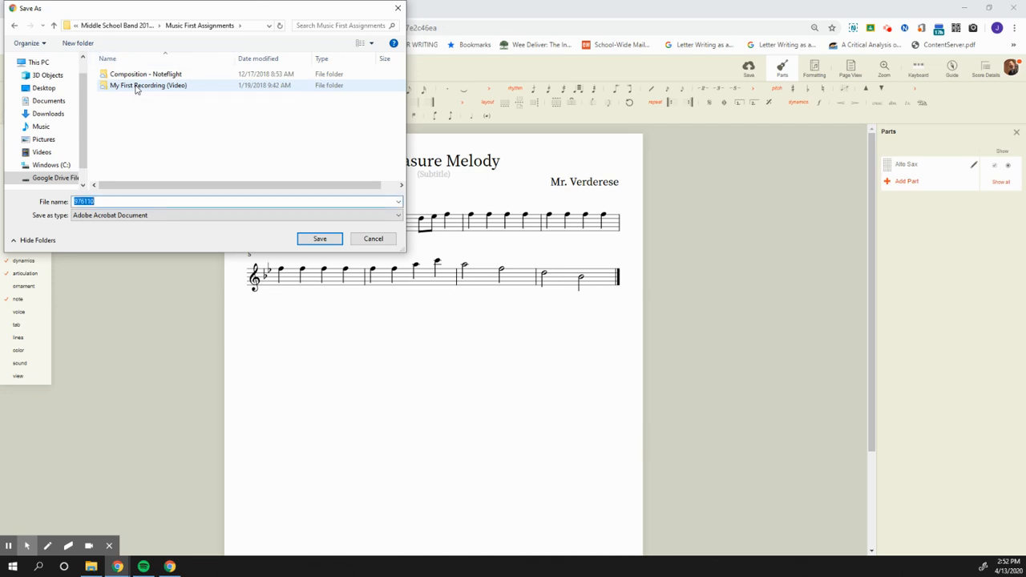
- Save the PDF as "8 measure melody" in that folder
text(8 measure melody)
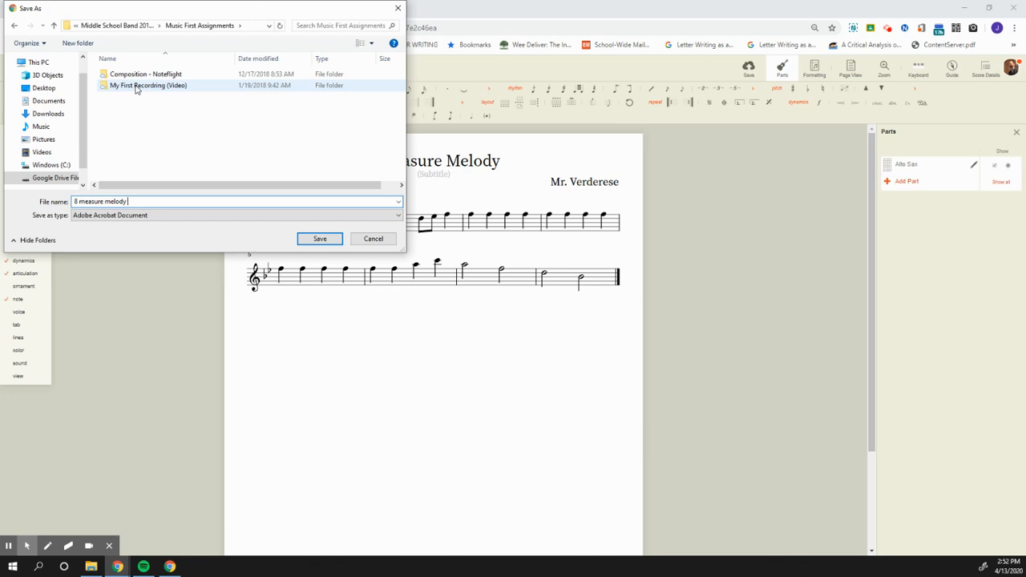
click(319, 238)
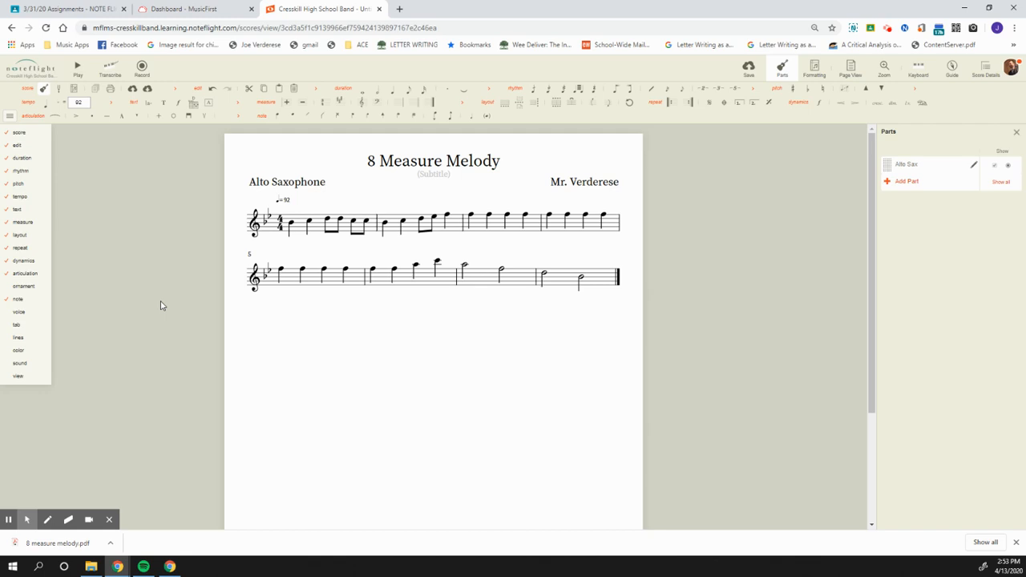
- Switch from the Noteflight score to the 8 Measure composition document in Google Docs
click(19, 349)
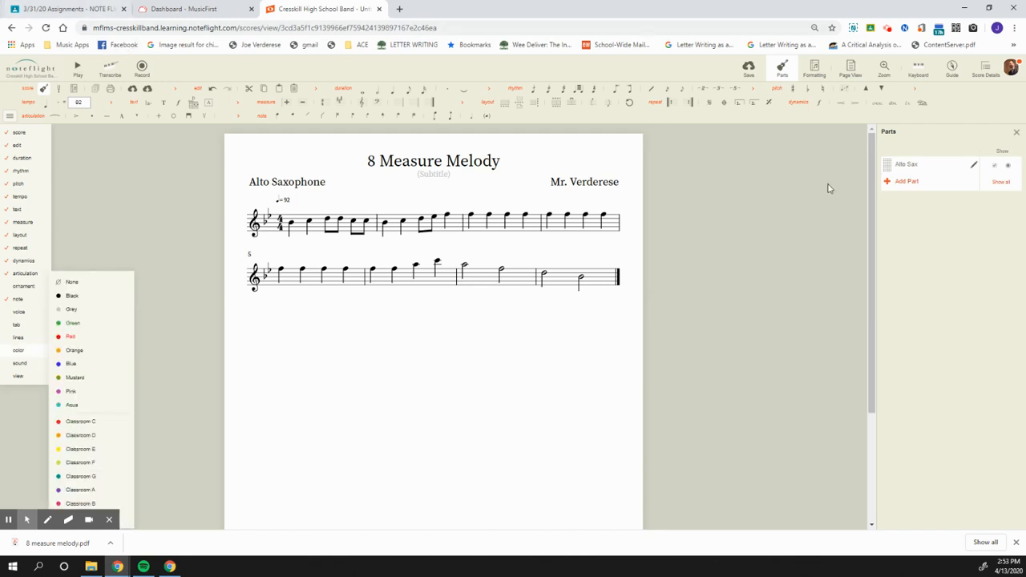
mouse_move(234, 5)
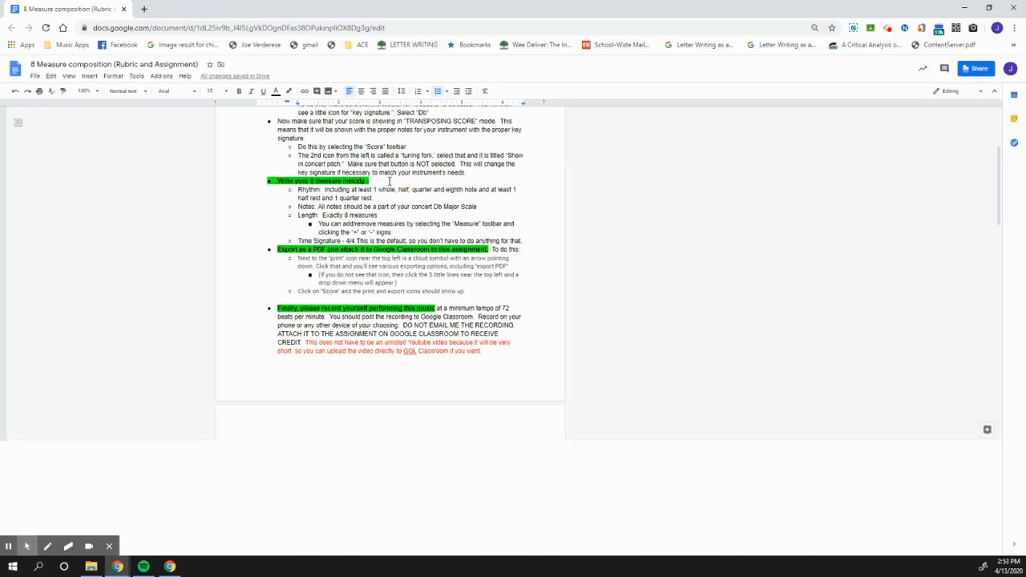
- Scroll to the grading rubric table and review its rows, including Instructions and note values
scroll(down, 3)
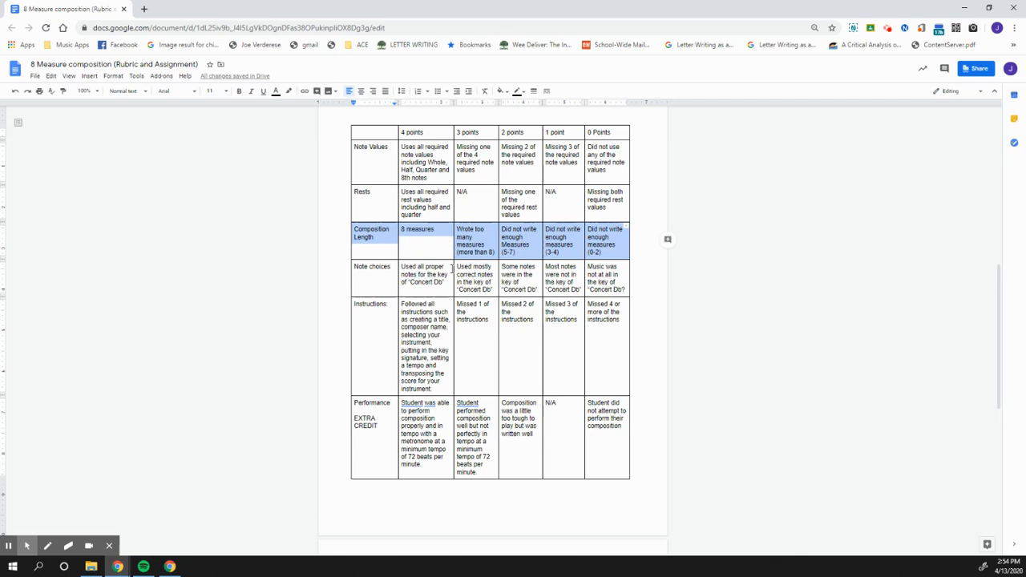
mouse_move(372, 279)
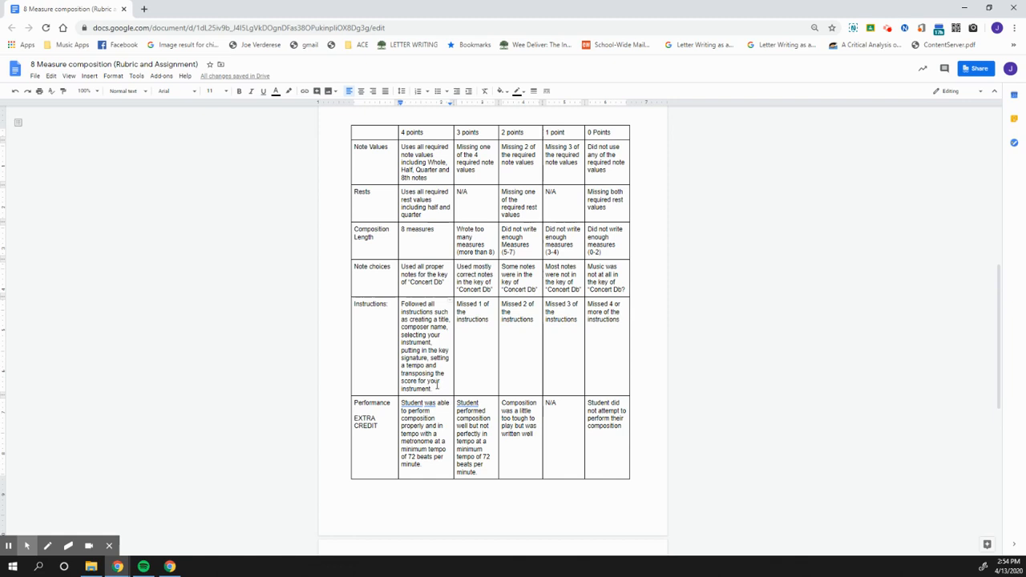
click(607, 328)
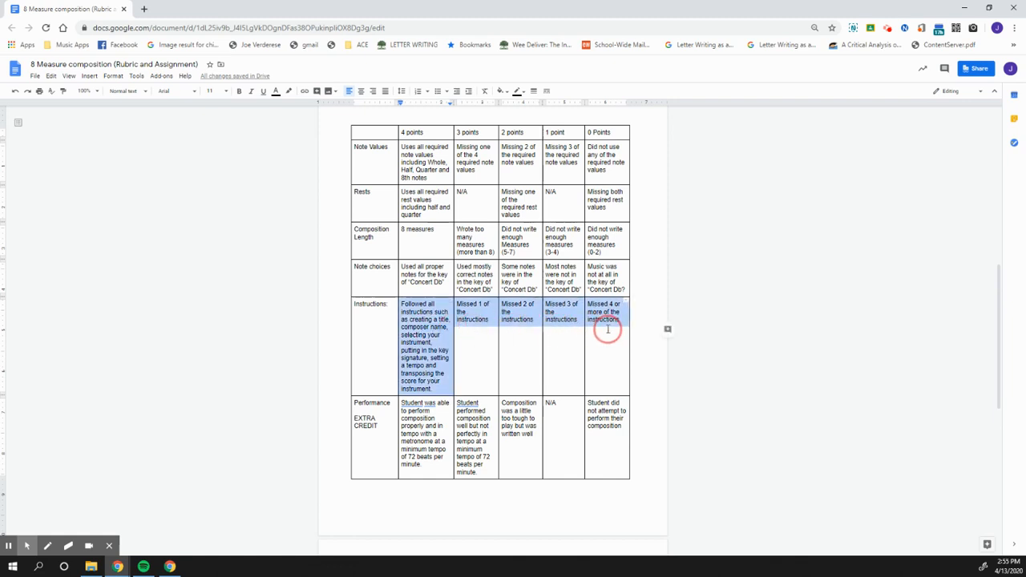
click(477, 325)
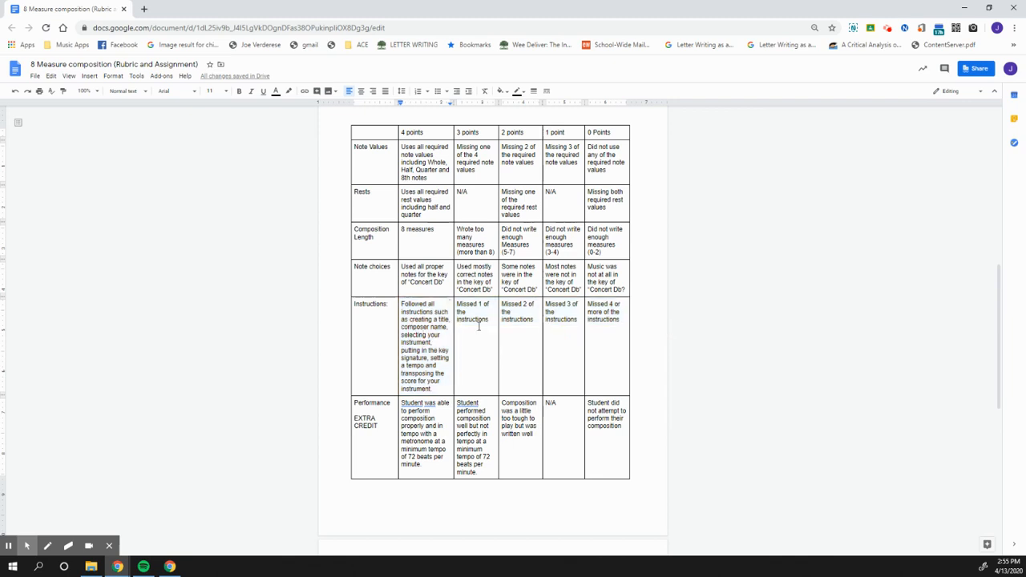
mouse_move(613, 328)
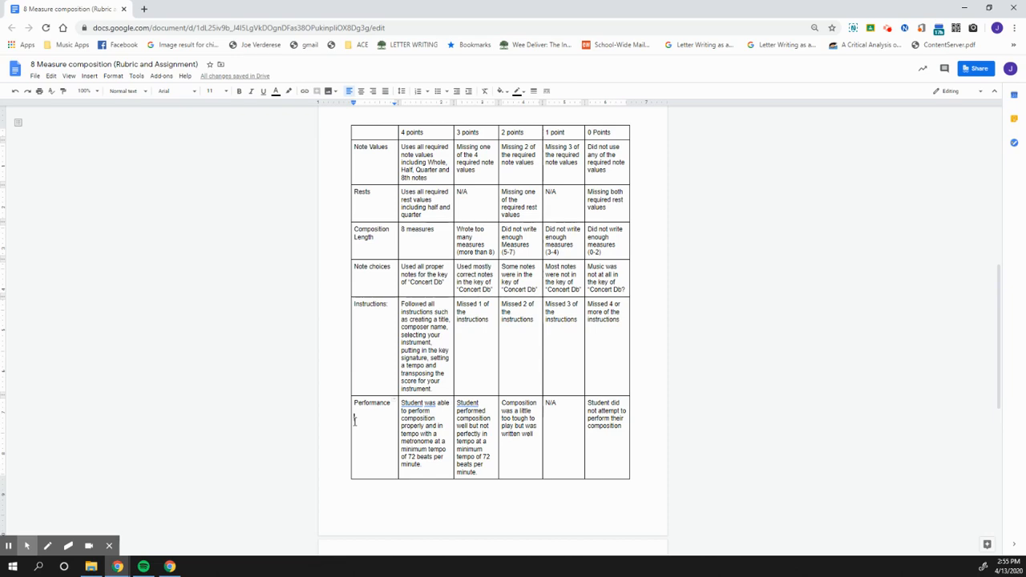
- Review the Composition Notes & Tips section, from Difficulty Level through the Melody and Form advice
scroll(down, 3)
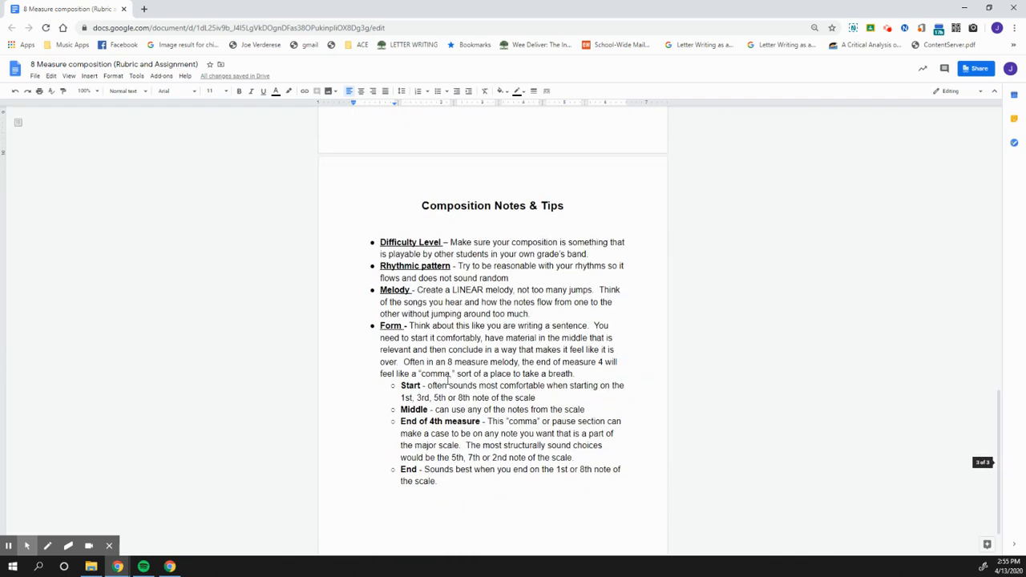
scroll(up, 3)
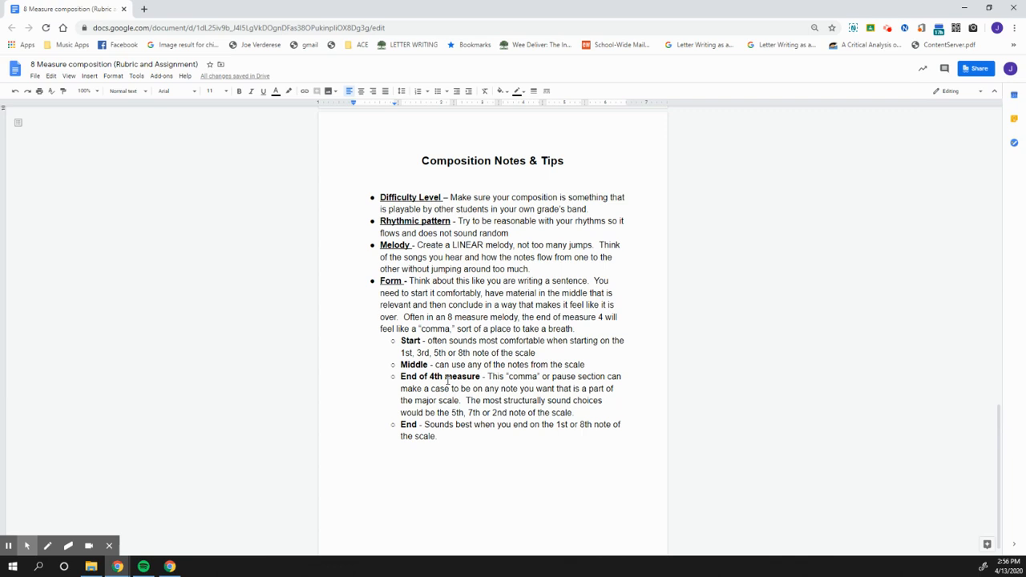
mouse_move(363, 250)
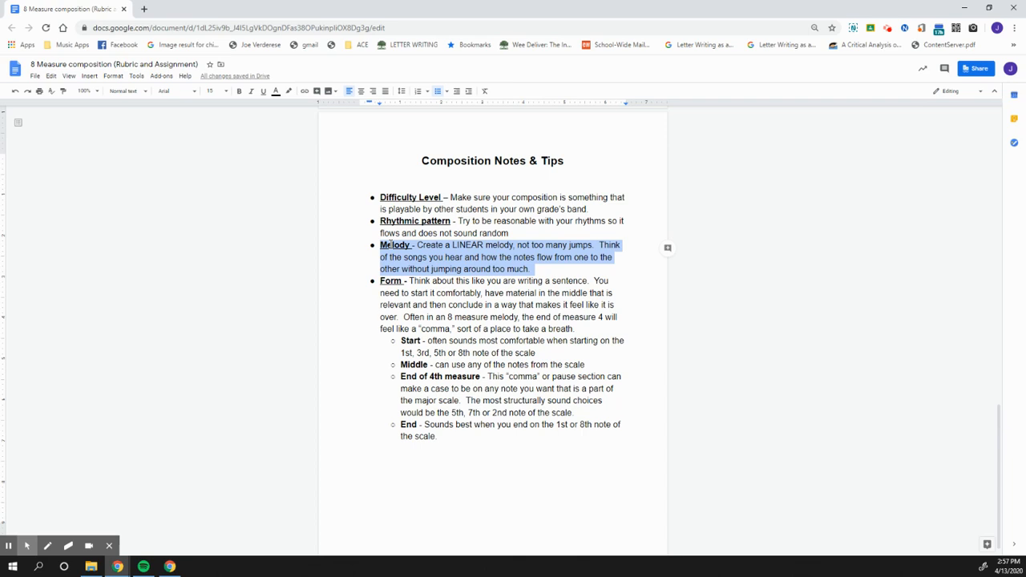
click(420, 304)
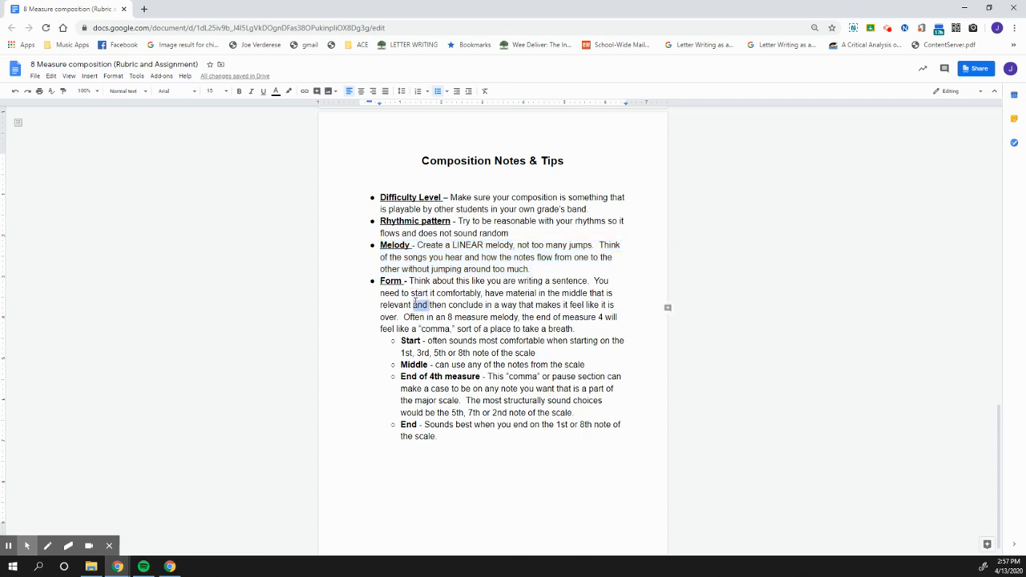
drag(379, 281, 574, 328)
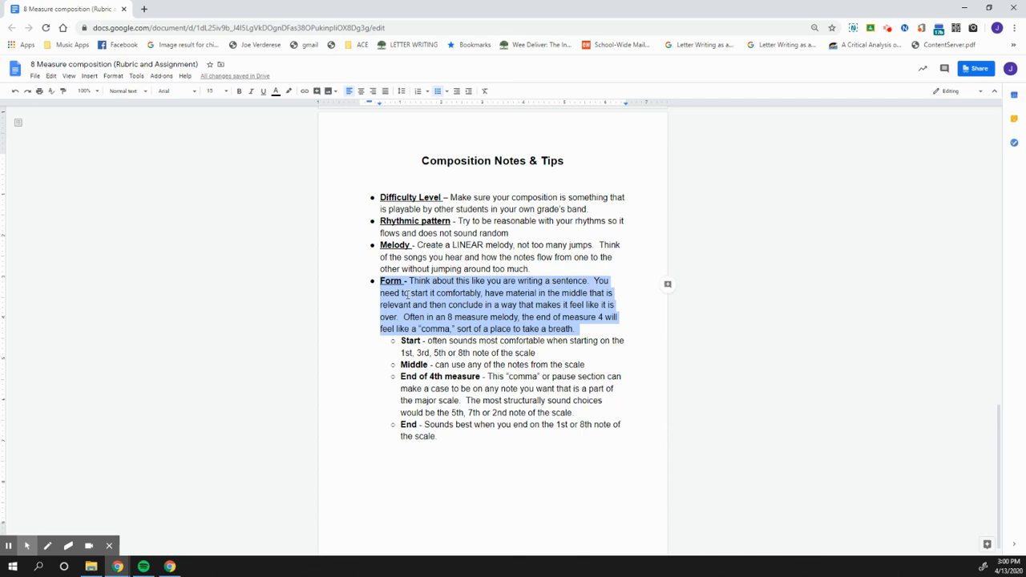
mouse_move(313, 356)
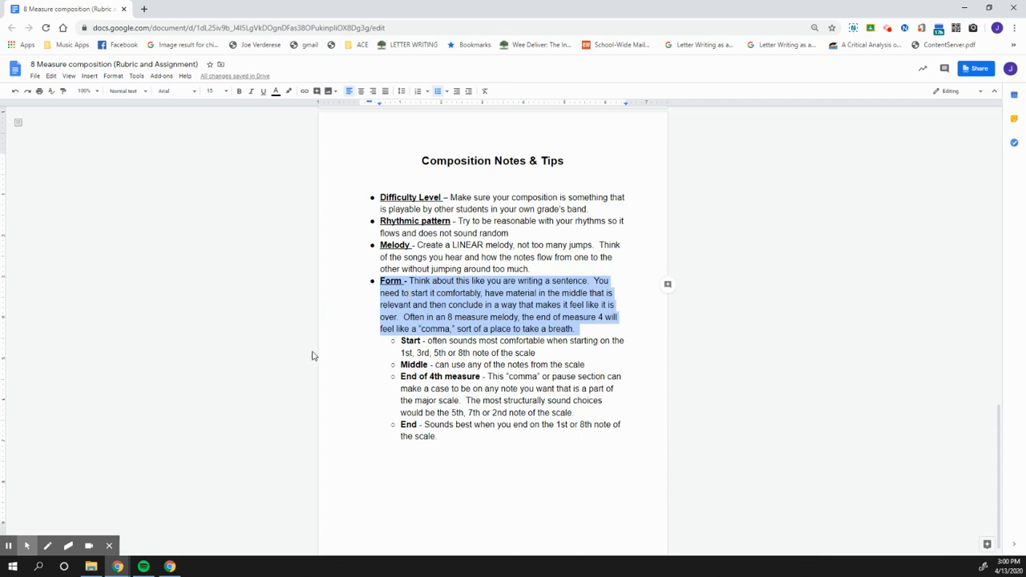